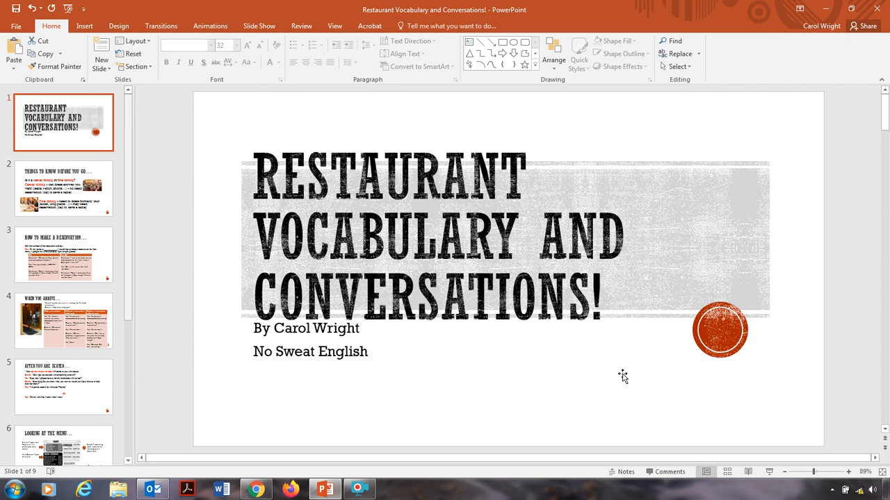
Step: Show slide 2, comparing casual and fine dining
left_click(63, 188)
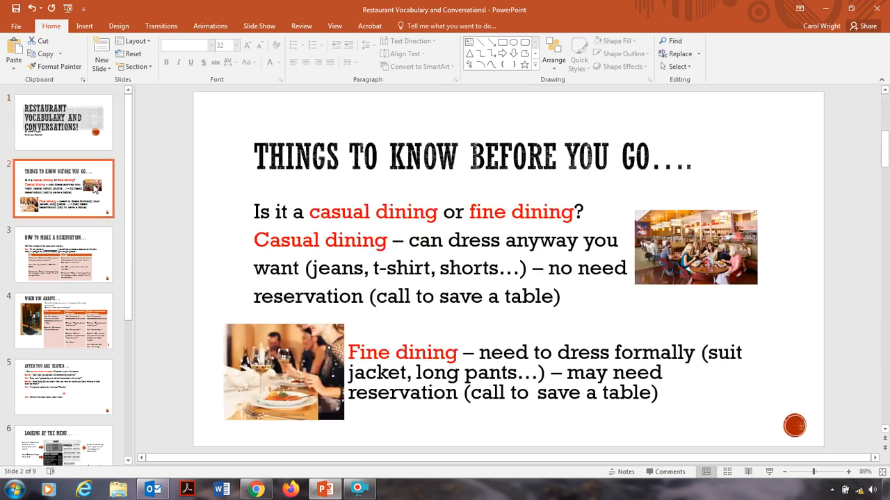
mouse_move(569, 183)
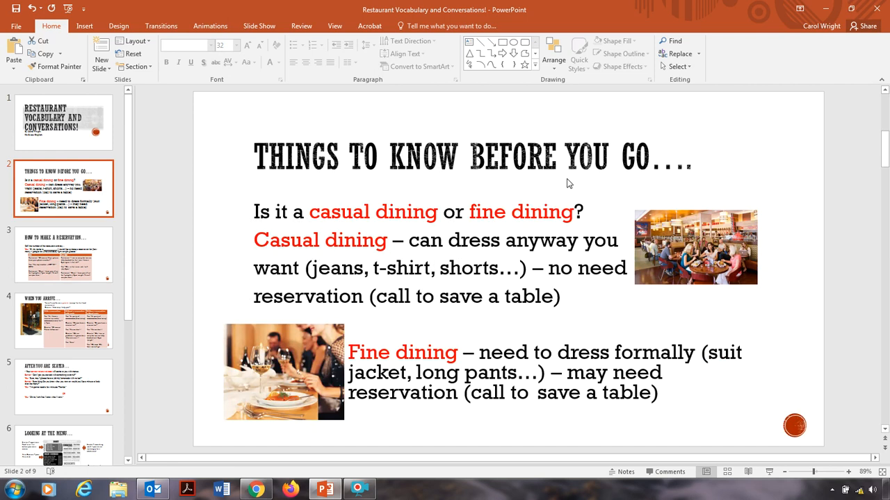
mouse_move(425, 200)
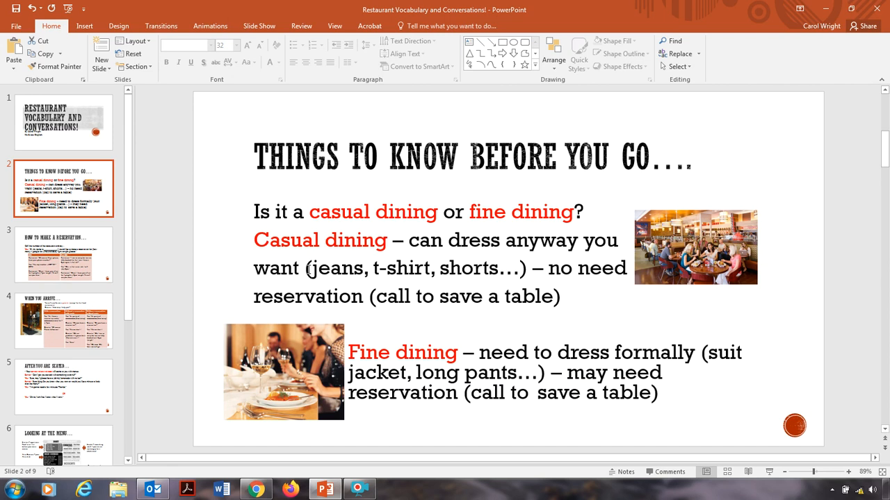
mouse_move(479, 268)
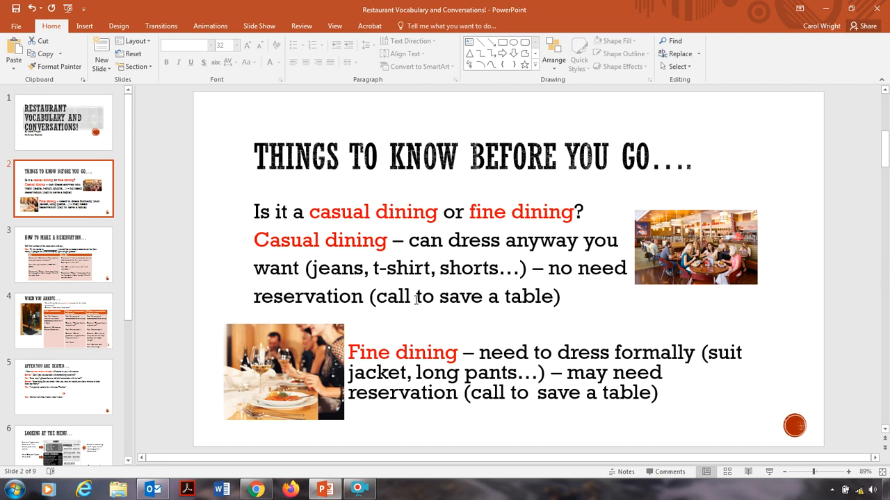
mouse_move(674, 224)
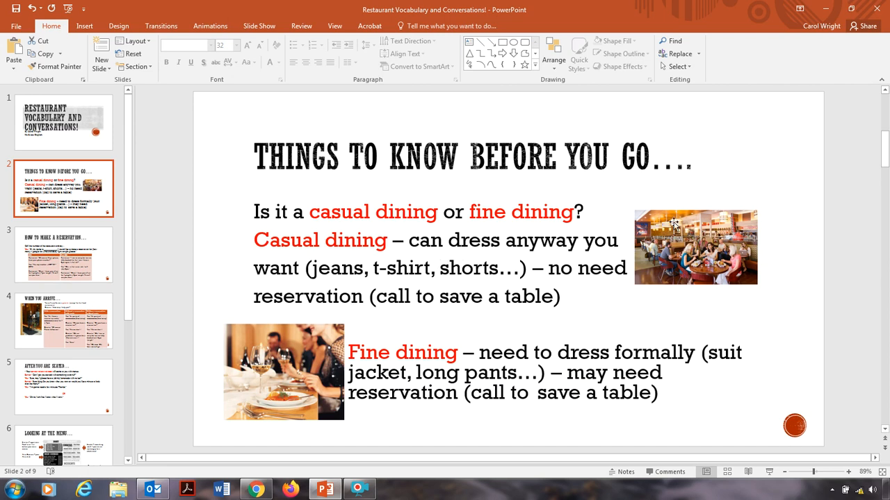
mouse_move(702, 236)
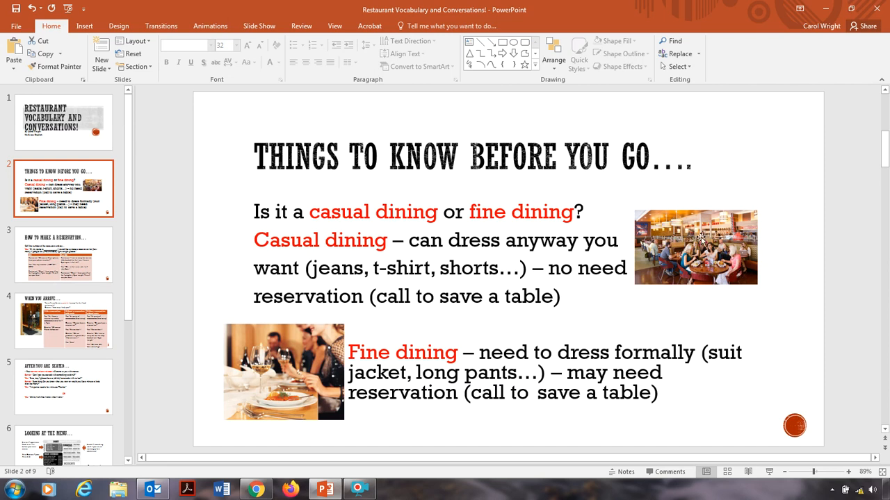
mouse_move(653, 264)
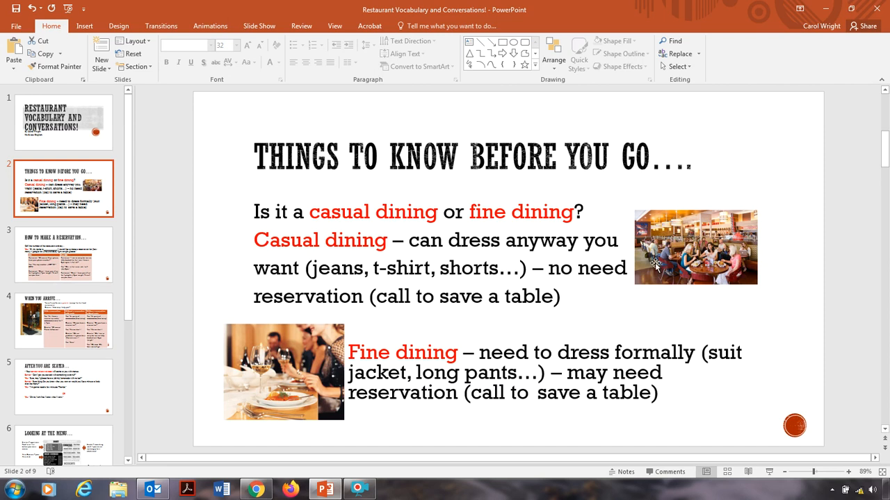
mouse_move(437, 338)
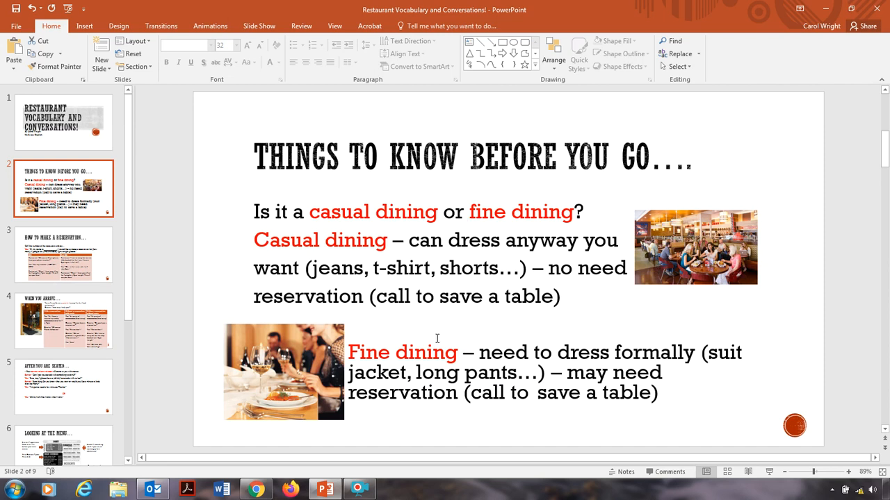
mouse_move(322, 356)
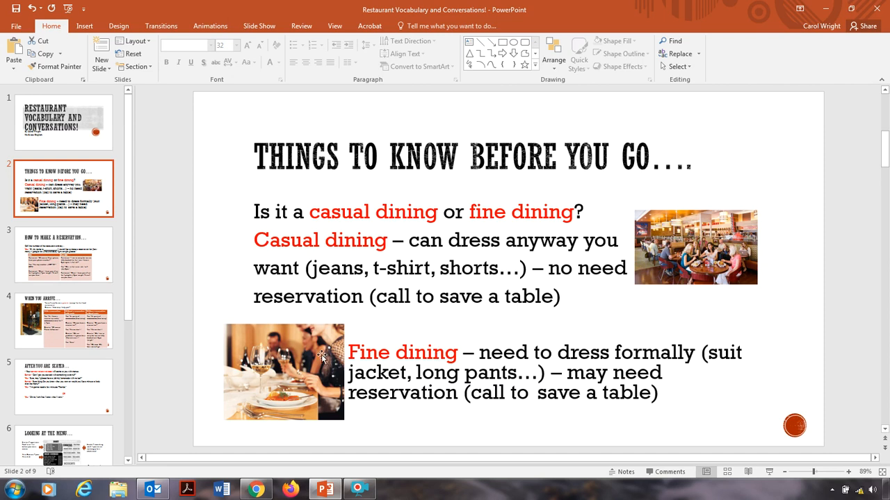
mouse_move(316, 367)
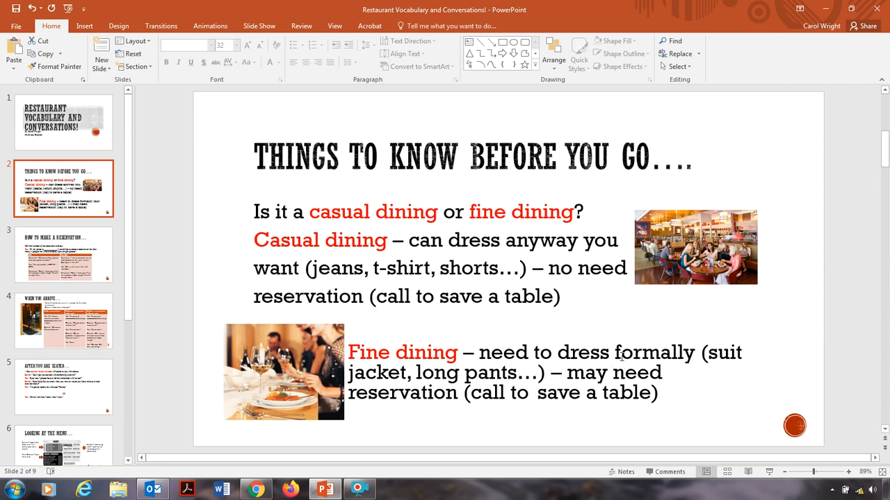
mouse_move(711, 352)
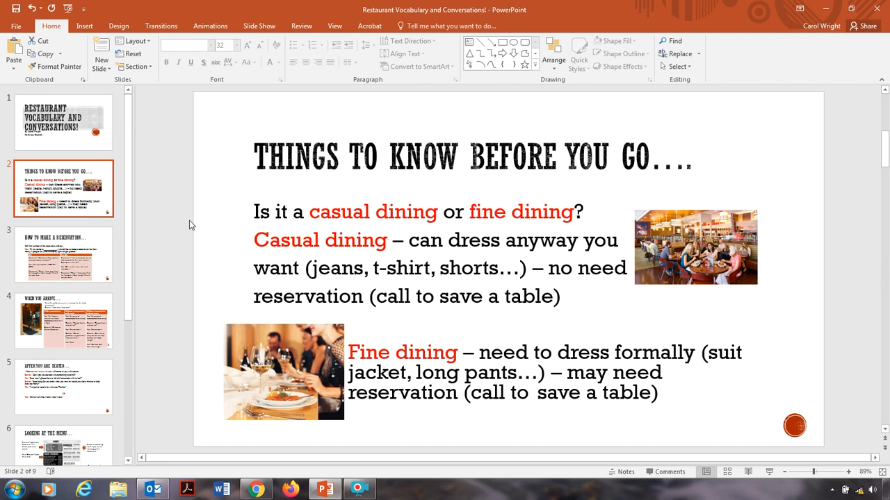
Step: Show slide 3 with the OK and Not OK reservation phone dialogues
left_click(63, 255)
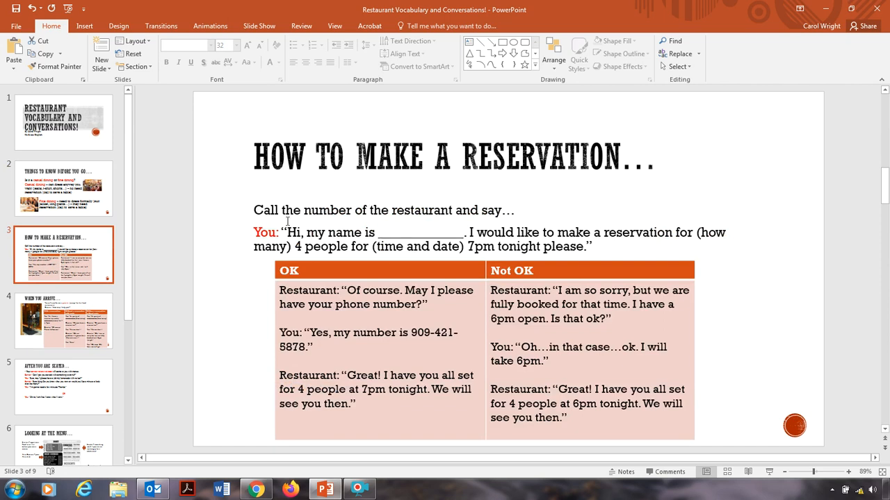
mouse_move(436, 212)
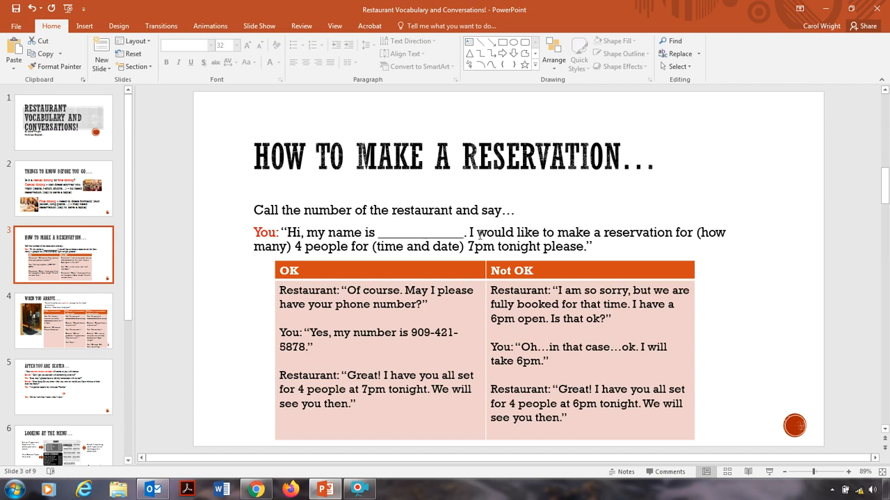
mouse_move(614, 243)
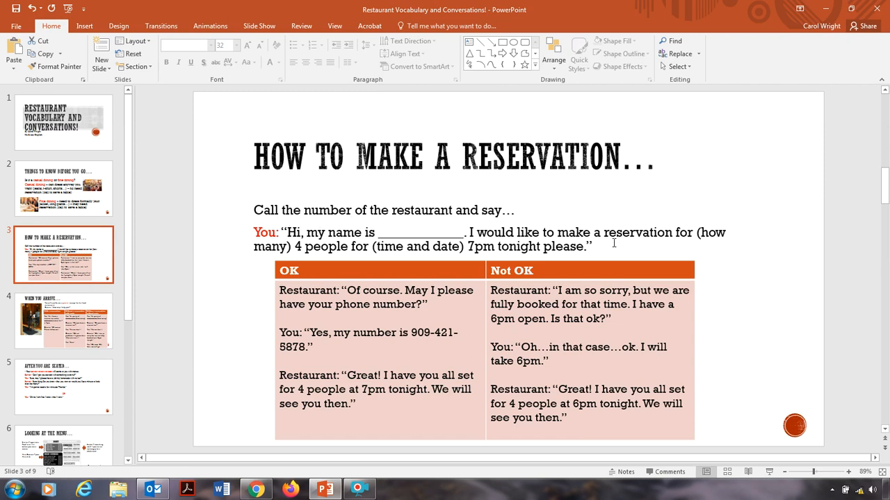
mouse_move(471, 250)
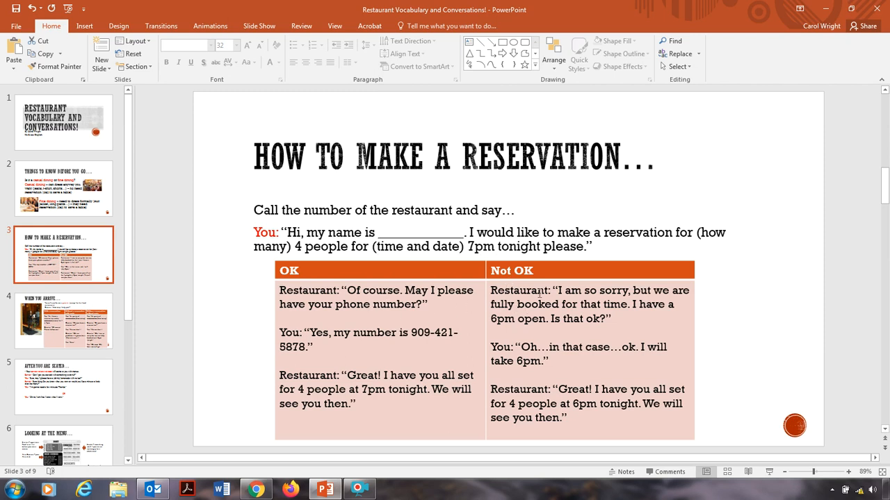
mouse_move(313, 294)
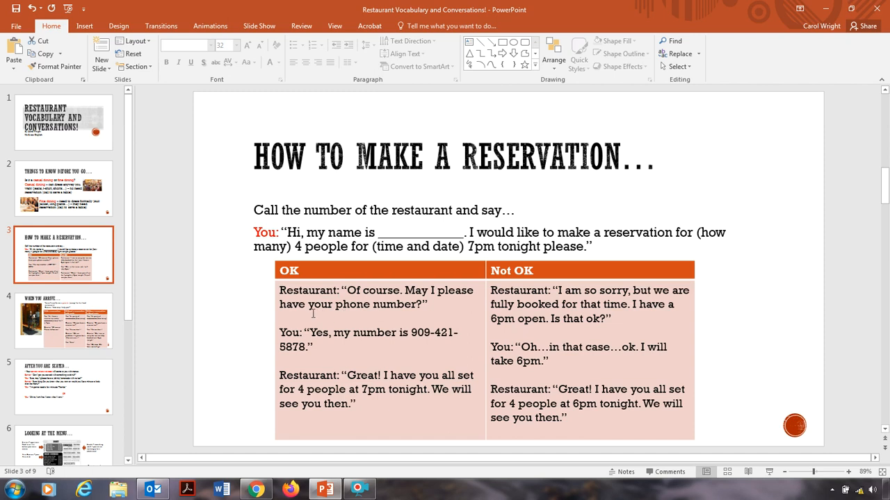
mouse_move(375, 367)
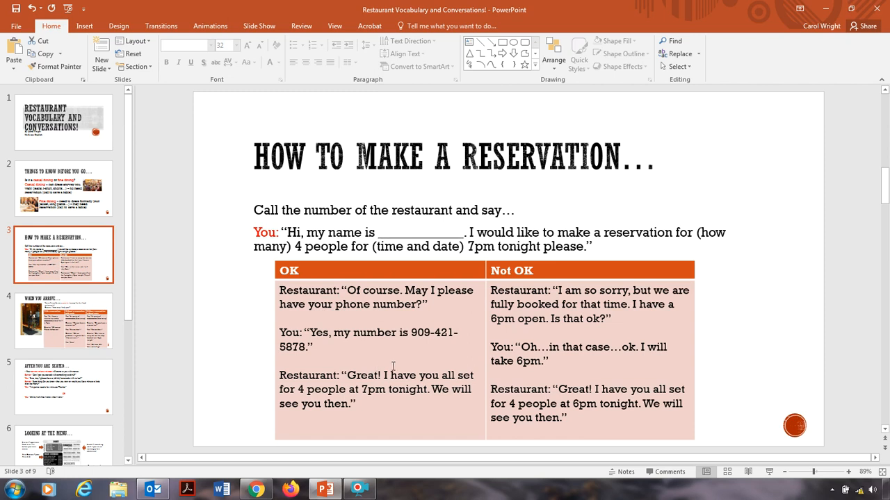
mouse_move(663, 341)
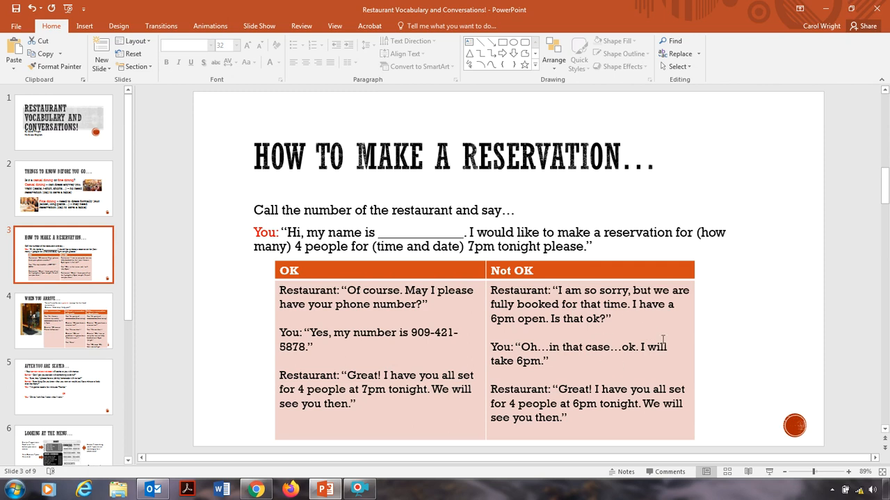
mouse_move(650, 320)
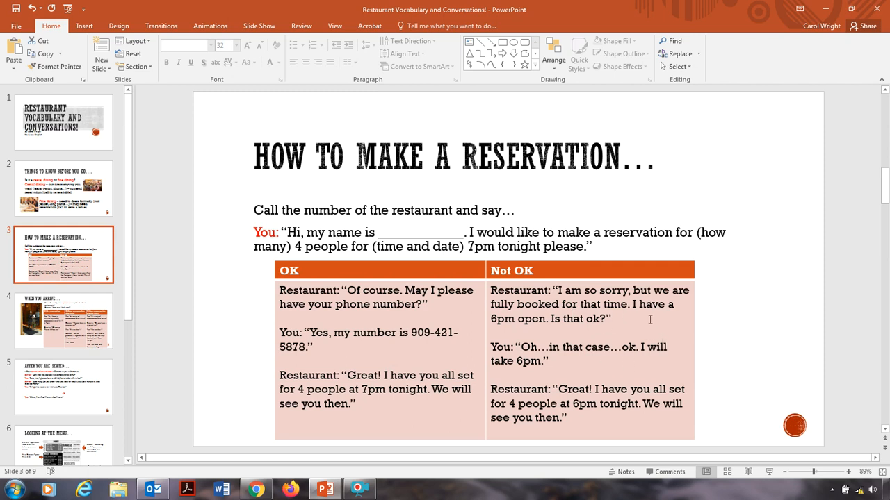
mouse_move(618, 318)
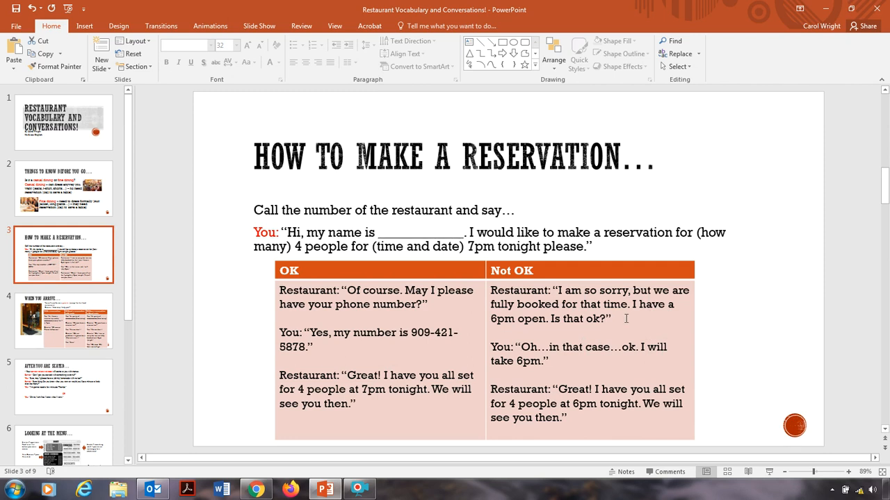
mouse_move(596, 364)
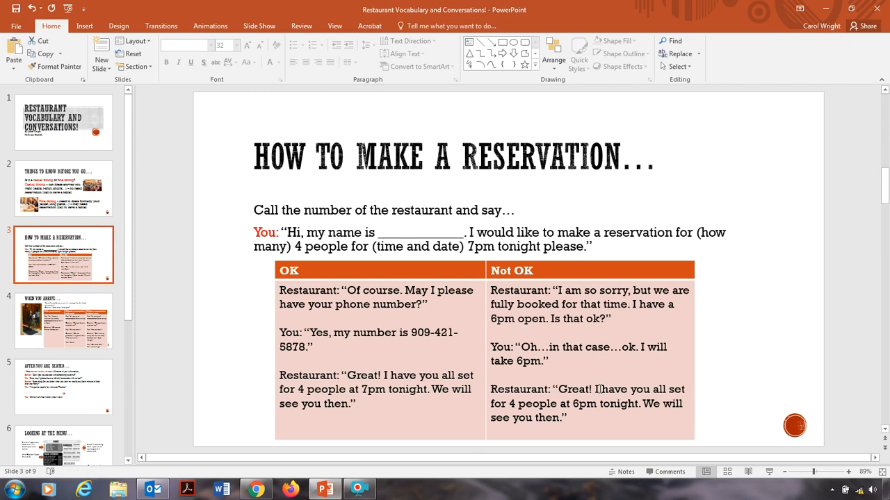
mouse_move(545, 314)
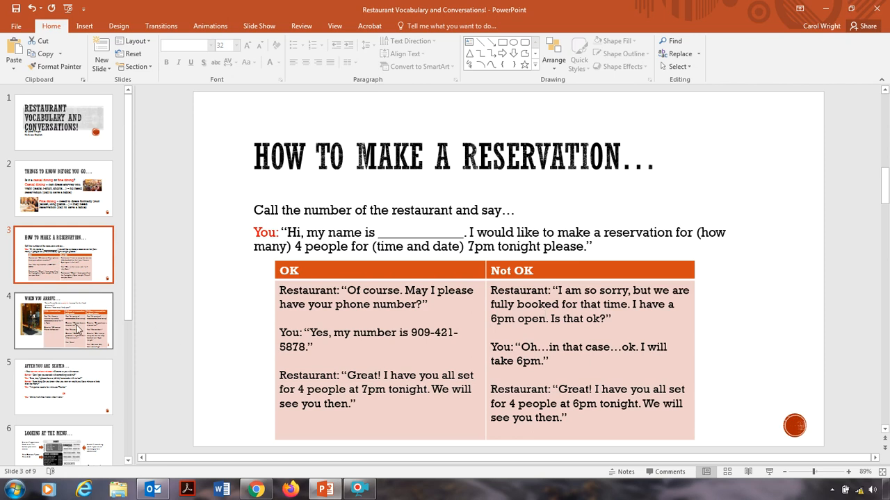
Step: Show slide 4, When You Arrive..., and select its reservation conversation table
left_click(63, 321)
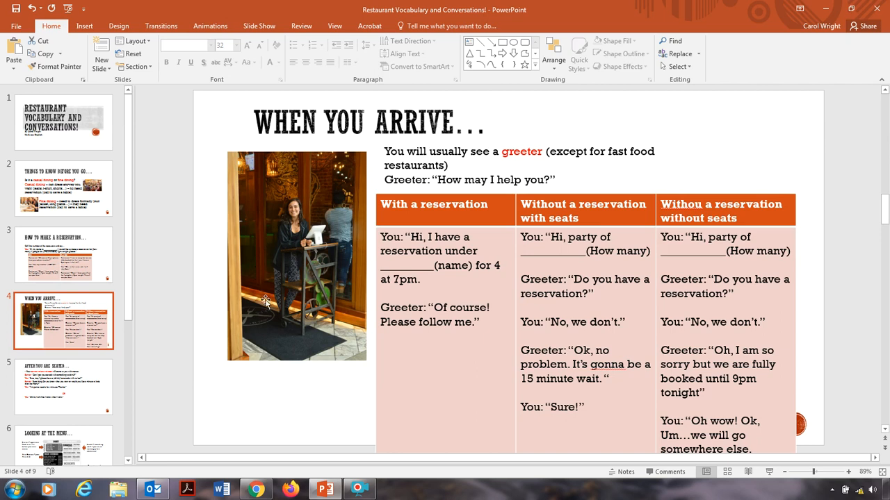
mouse_move(327, 259)
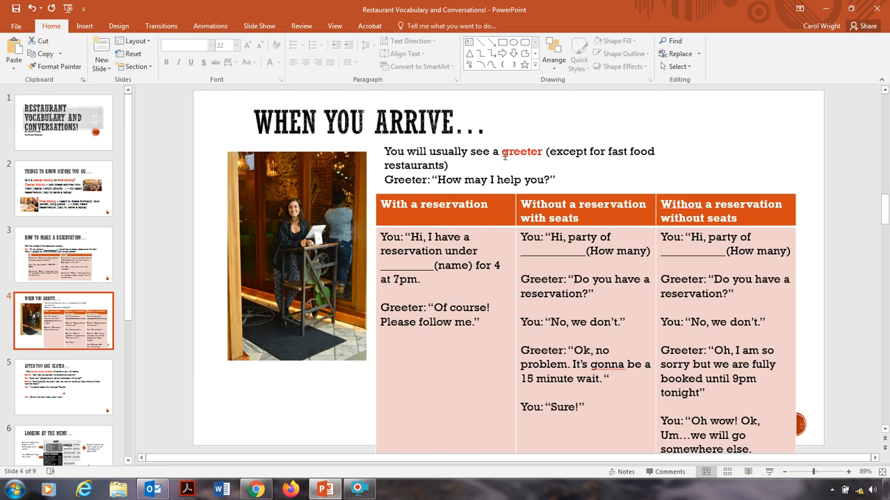
mouse_move(526, 164)
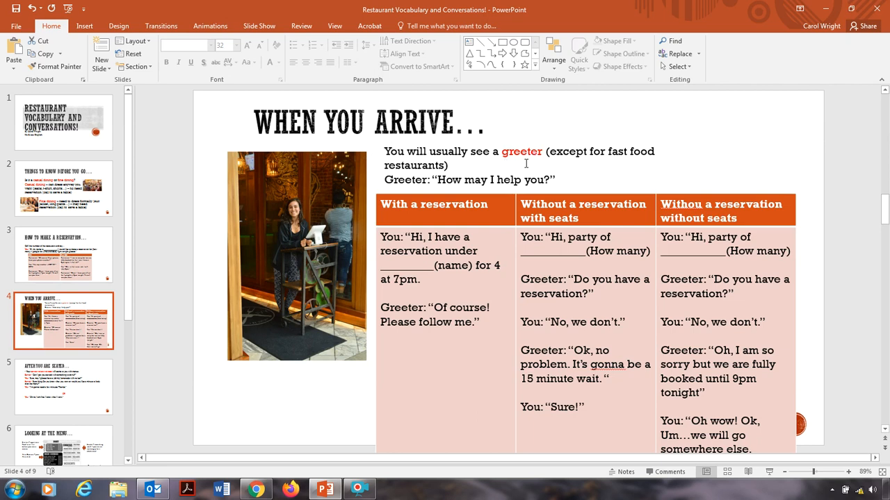
mouse_move(500, 141)
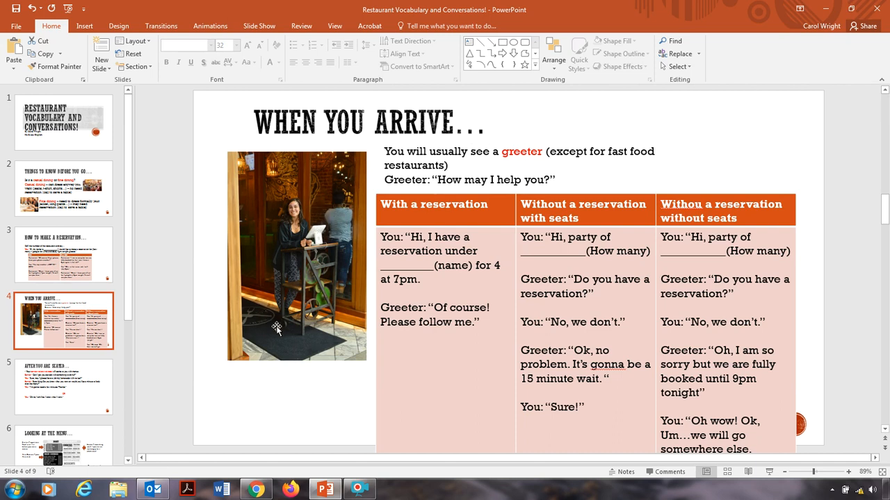
mouse_move(323, 233)
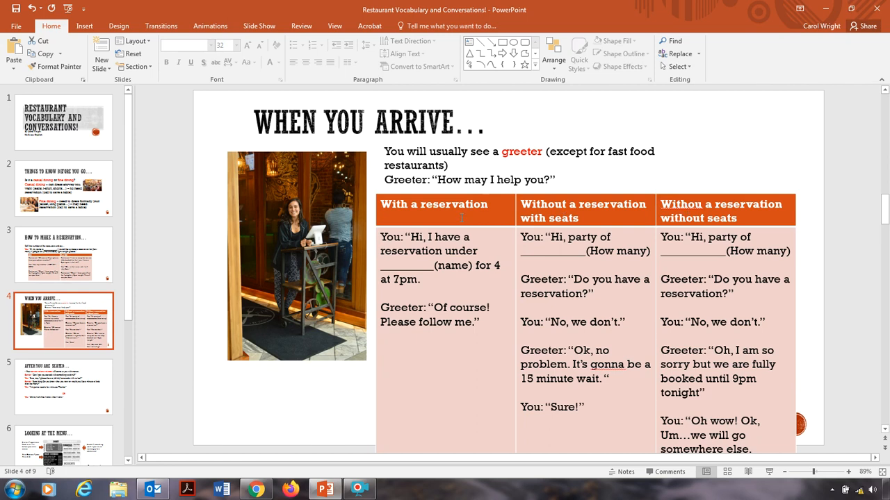
mouse_move(600, 217)
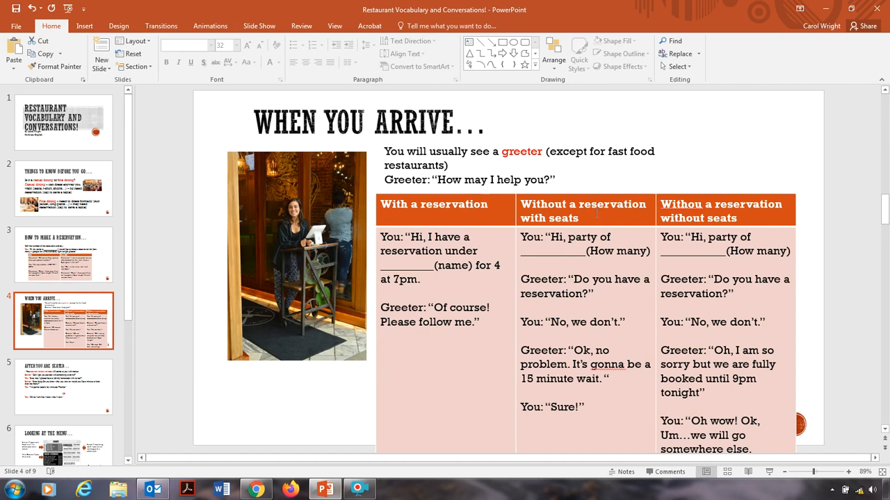
left_click(723, 218)
type("t")
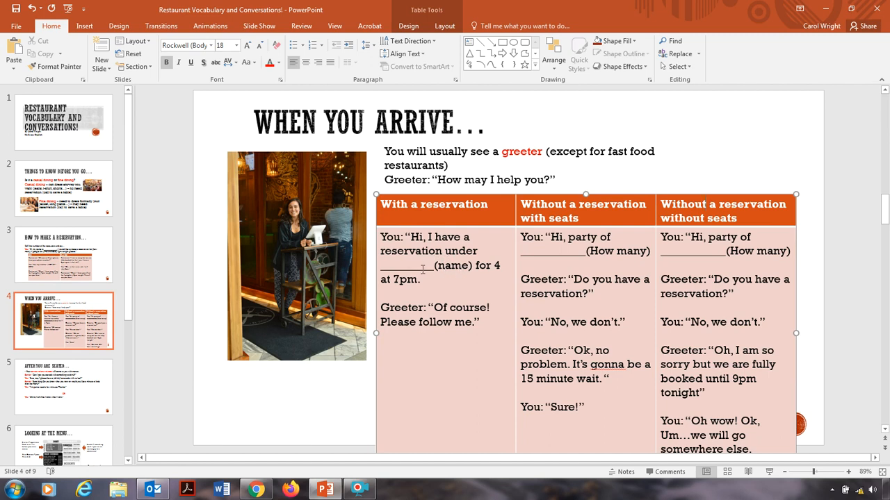
mouse_move(444, 293)
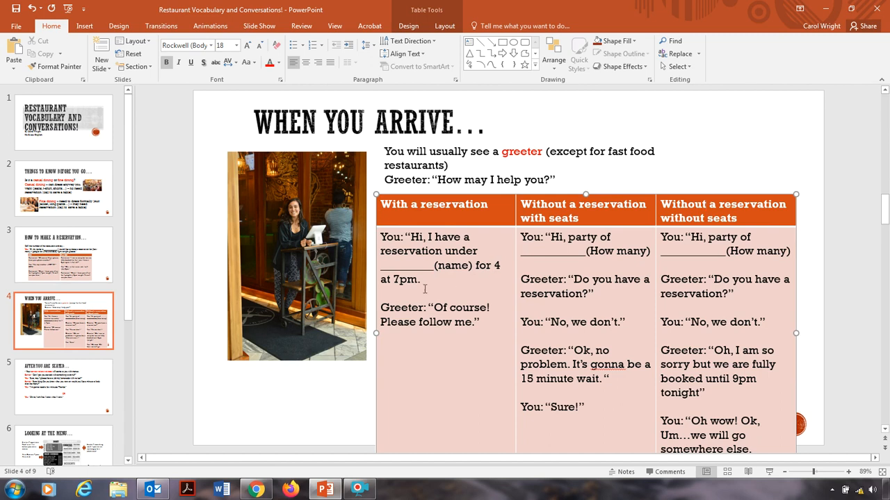
mouse_move(476, 324)
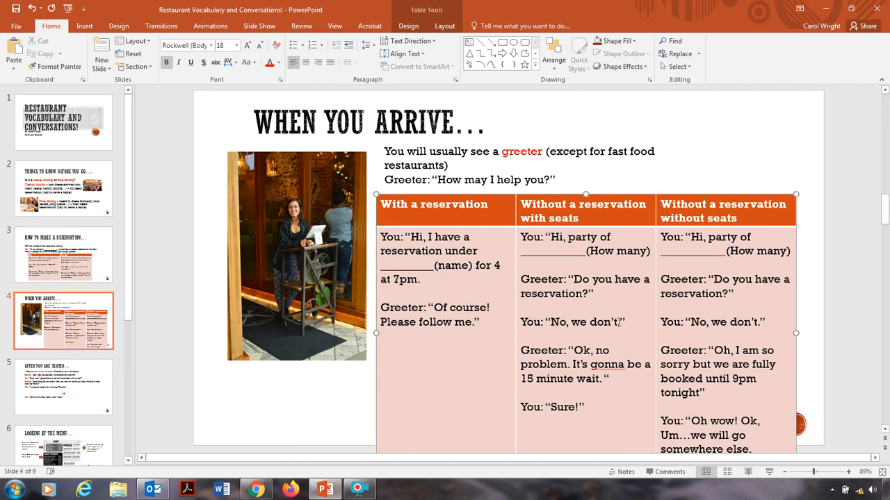
mouse_move(612, 272)
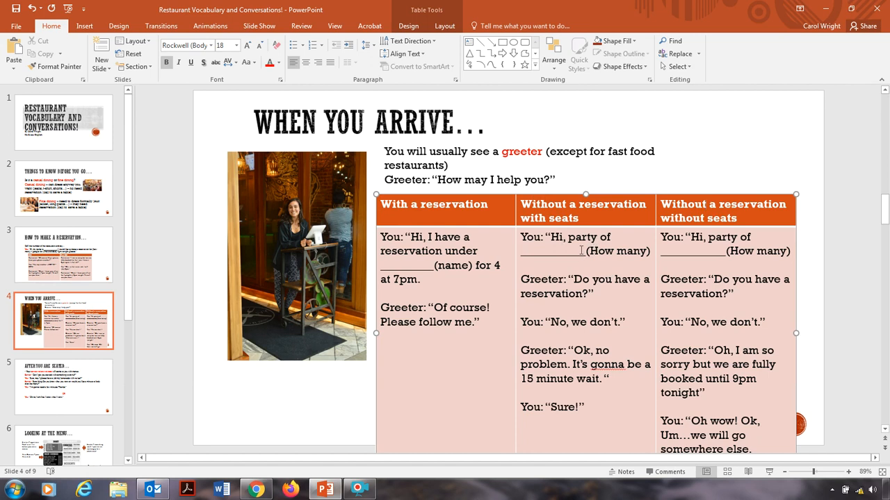
mouse_move(567, 254)
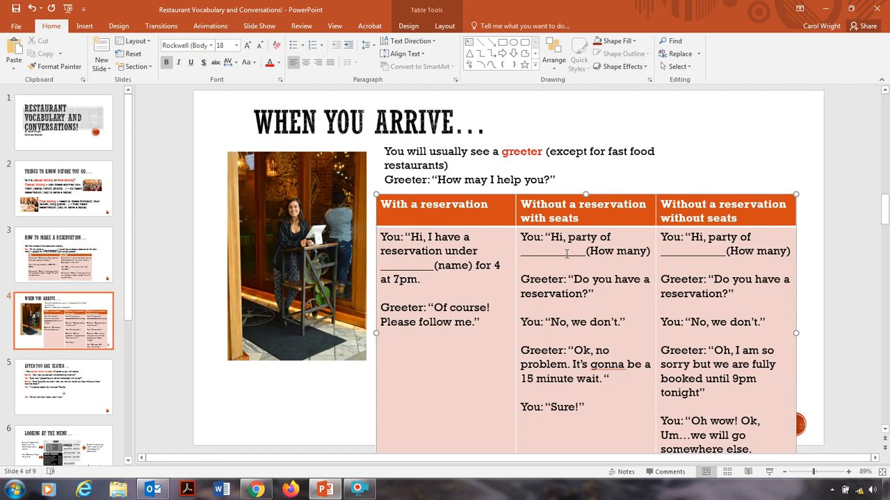
mouse_move(568, 283)
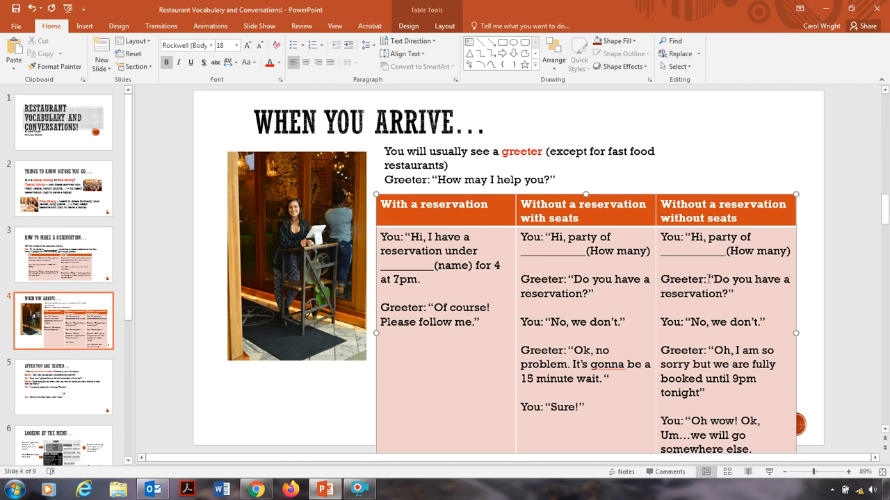
mouse_move(788, 316)
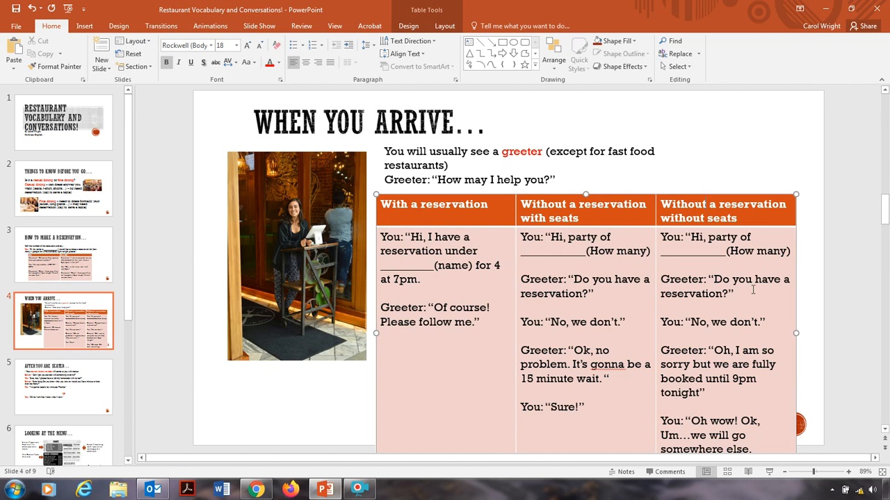
mouse_move(774, 380)
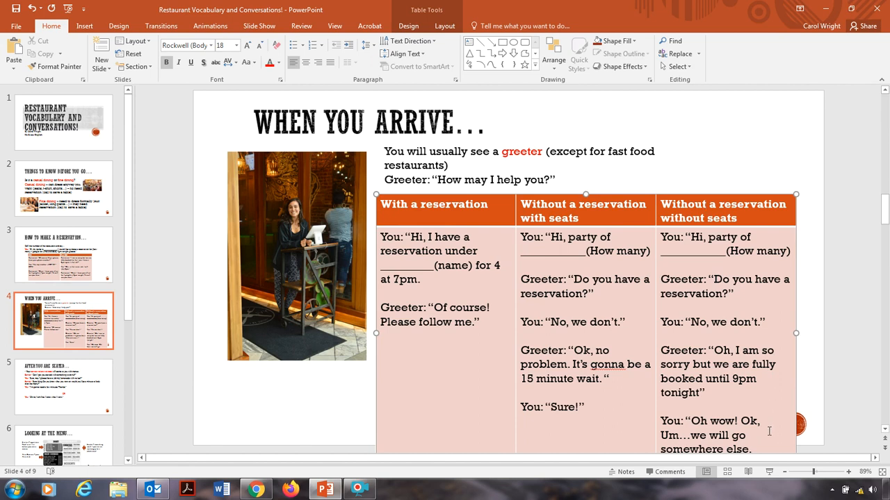
mouse_move(771, 429)
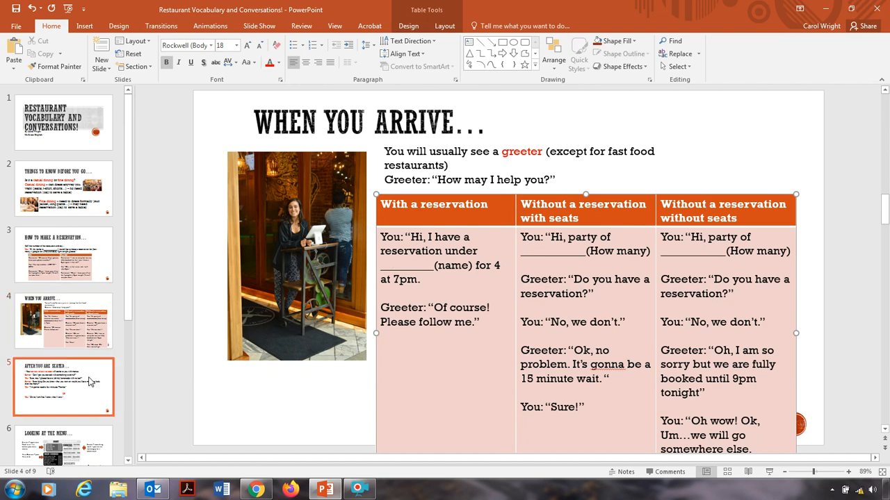
Step: View slide 5, After You Are Seated..., then move to slide 6, Looking at the Menu
left_click(63, 387)
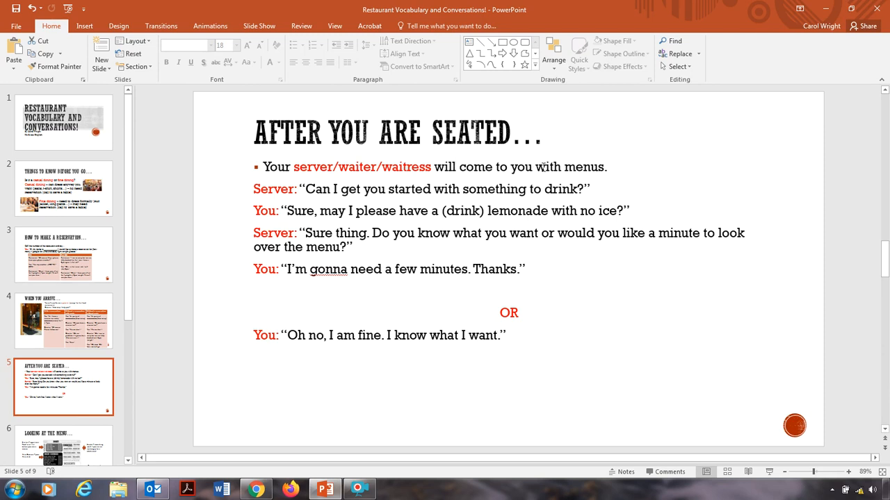
mouse_move(615, 176)
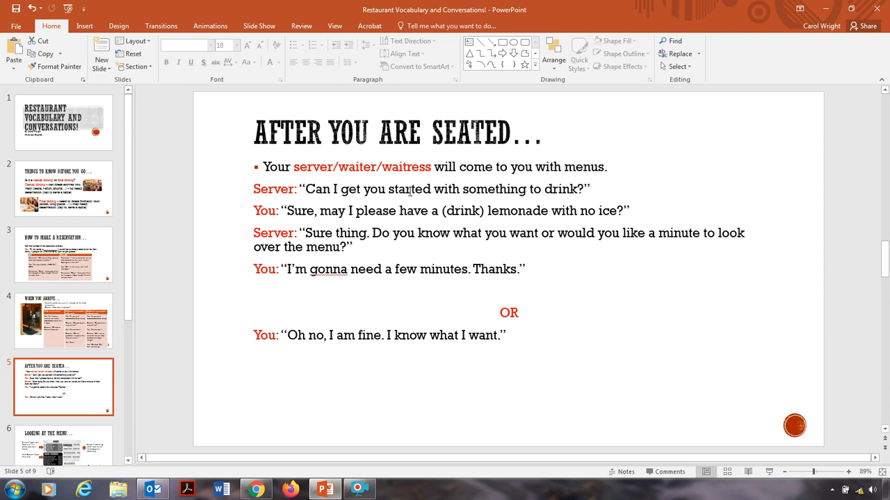
mouse_move(599, 192)
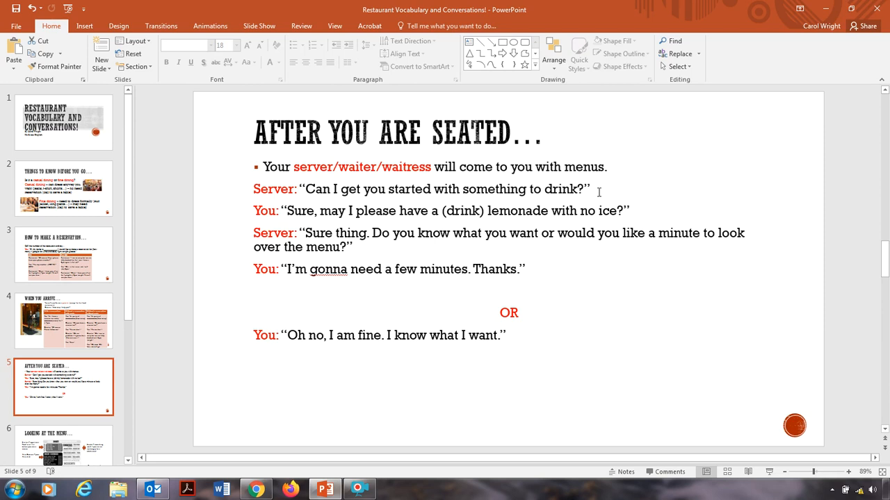
mouse_move(443, 220)
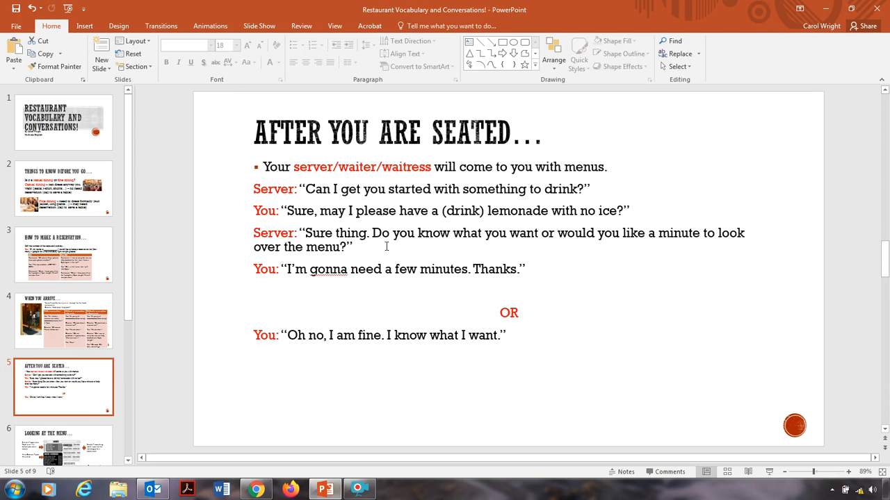
mouse_move(500, 248)
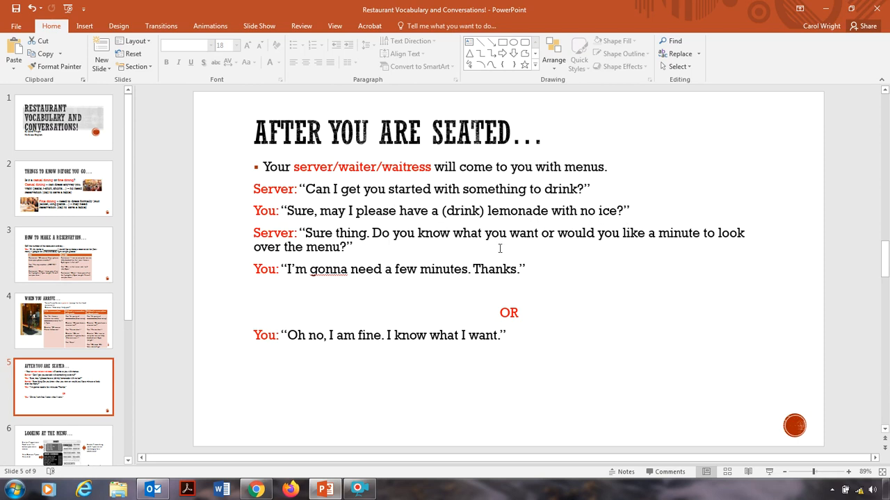
mouse_move(379, 267)
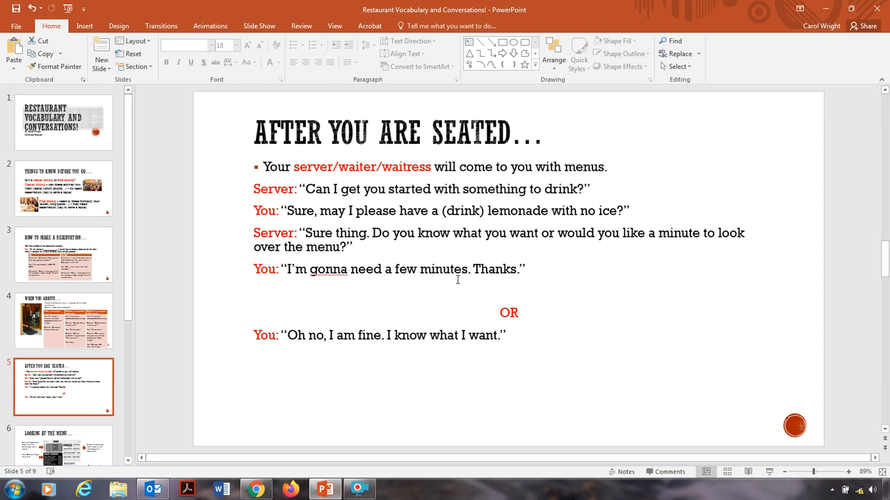
mouse_move(497, 280)
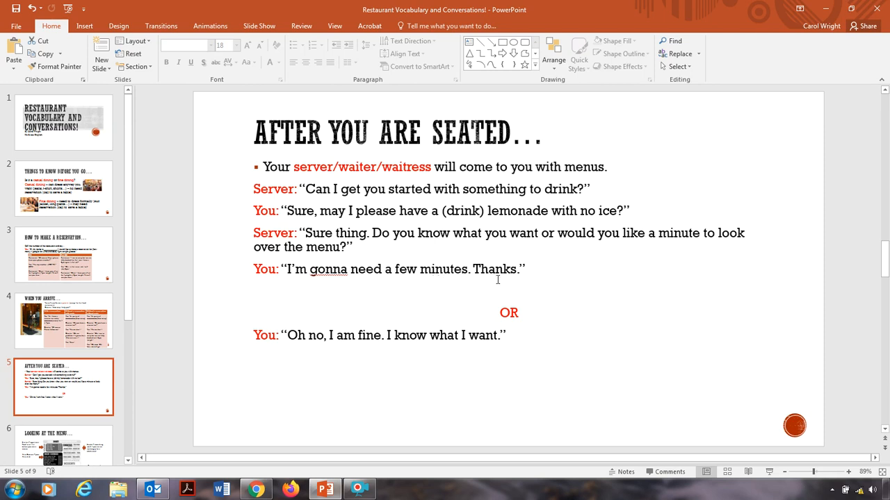
mouse_move(343, 352)
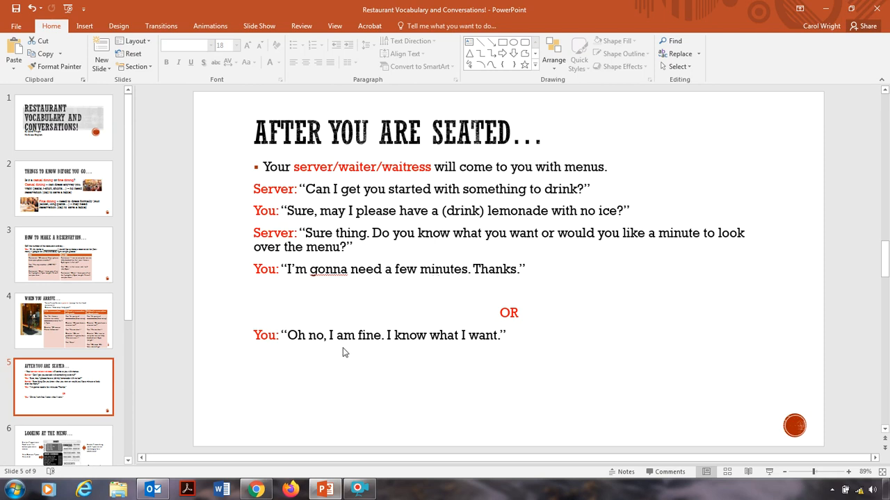
mouse_move(500, 351)
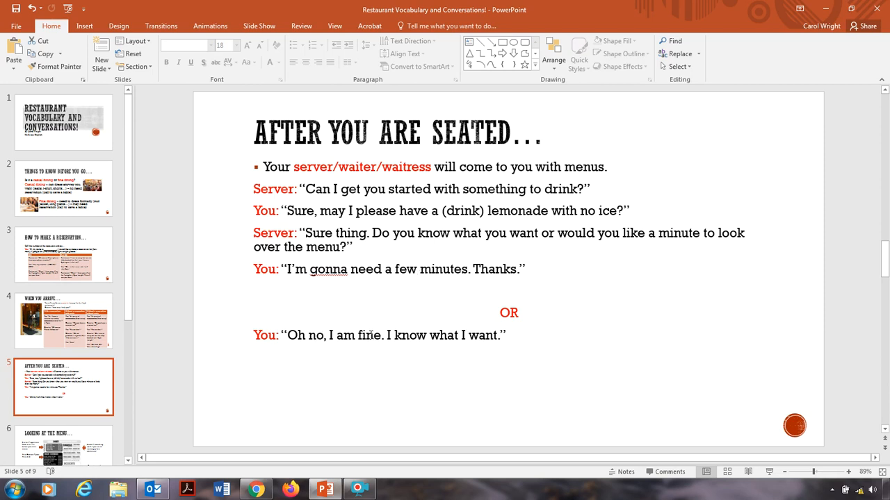
left_click(63, 444)
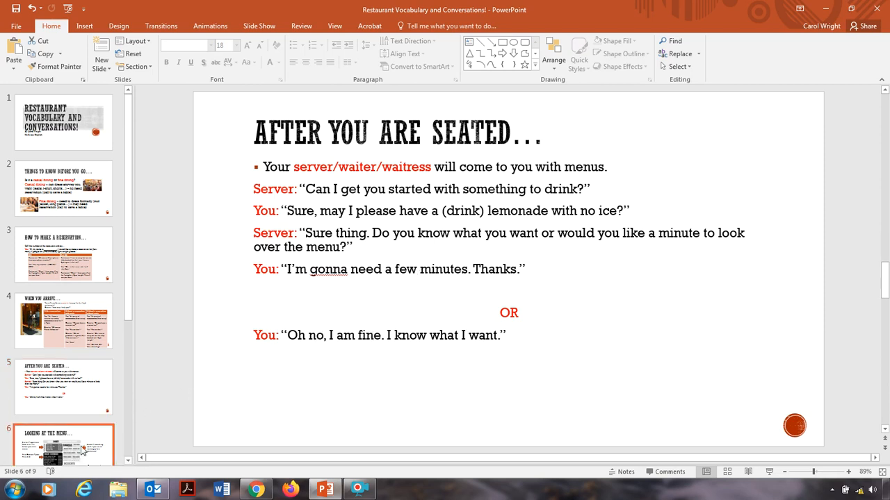
left_click(63, 444)
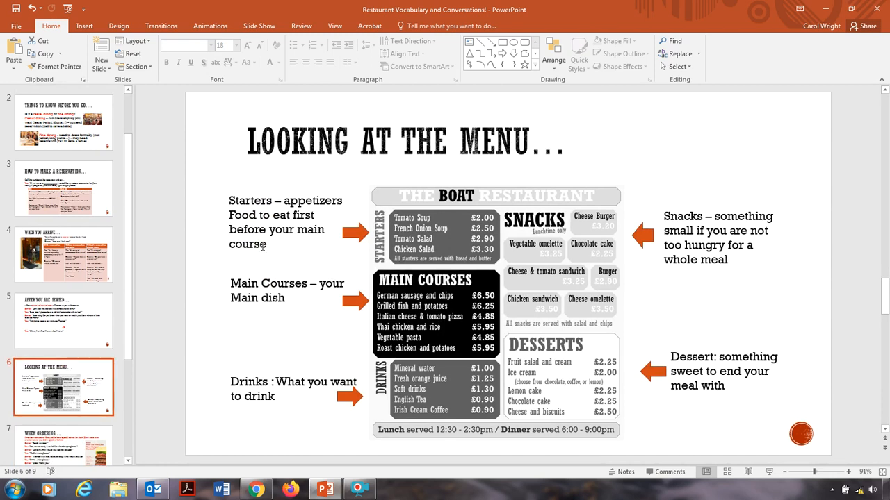
mouse_move(604, 315)
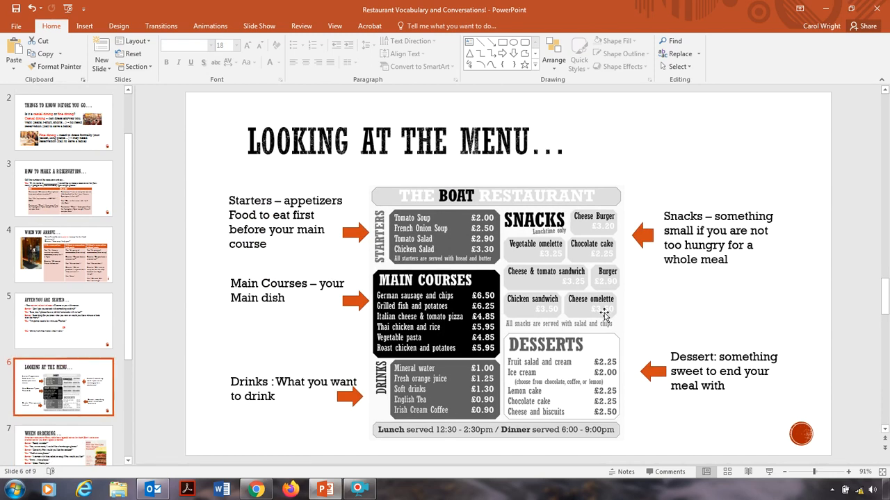
mouse_move(380, 262)
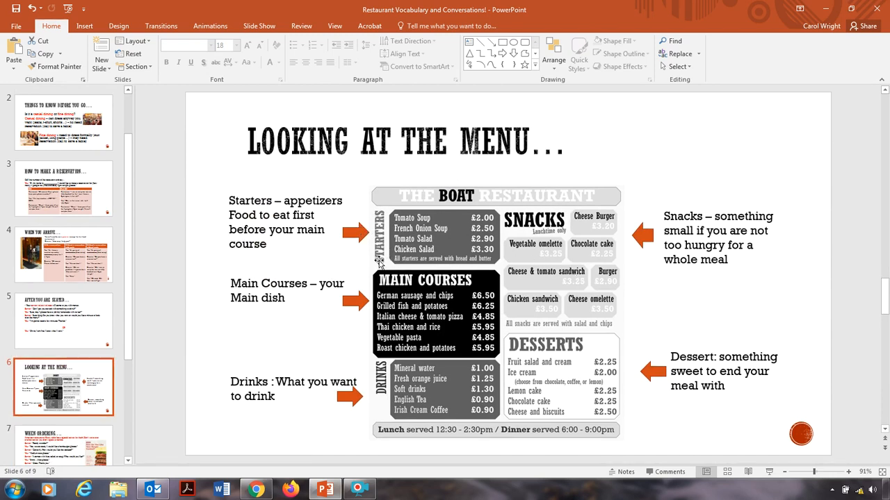
mouse_move(351, 212)
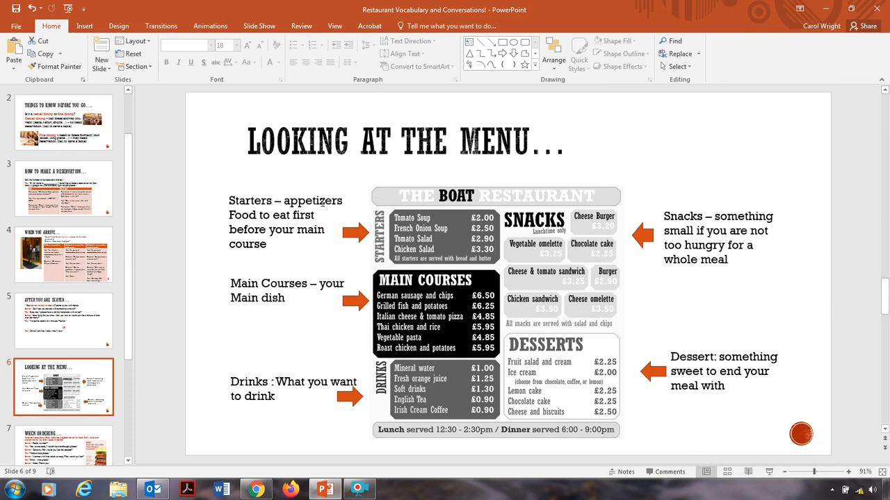
mouse_move(283, 230)
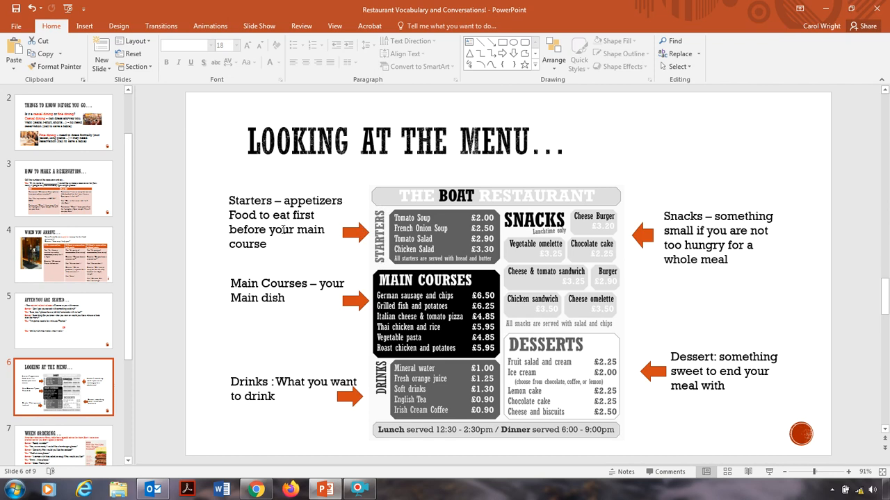
mouse_move(367, 217)
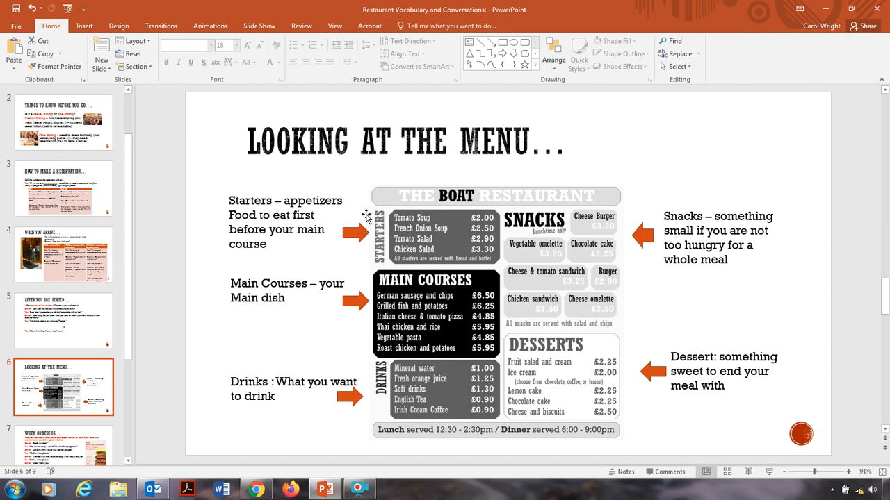
mouse_move(409, 236)
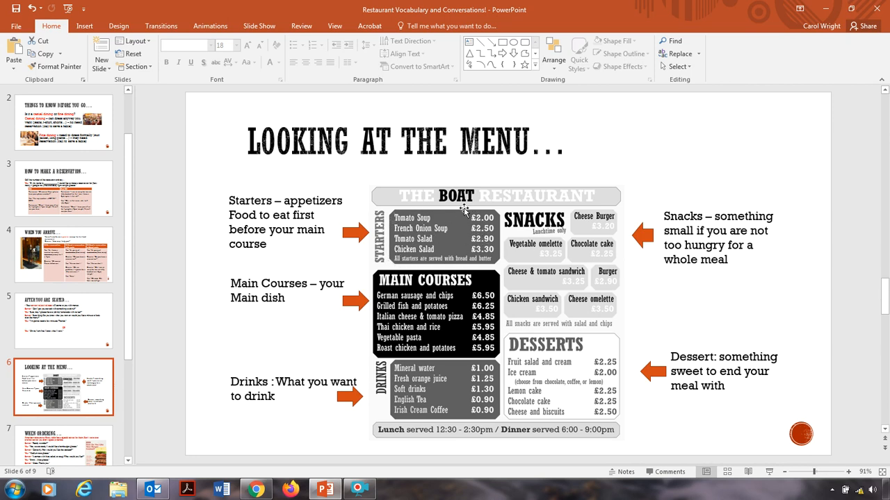
mouse_move(472, 252)
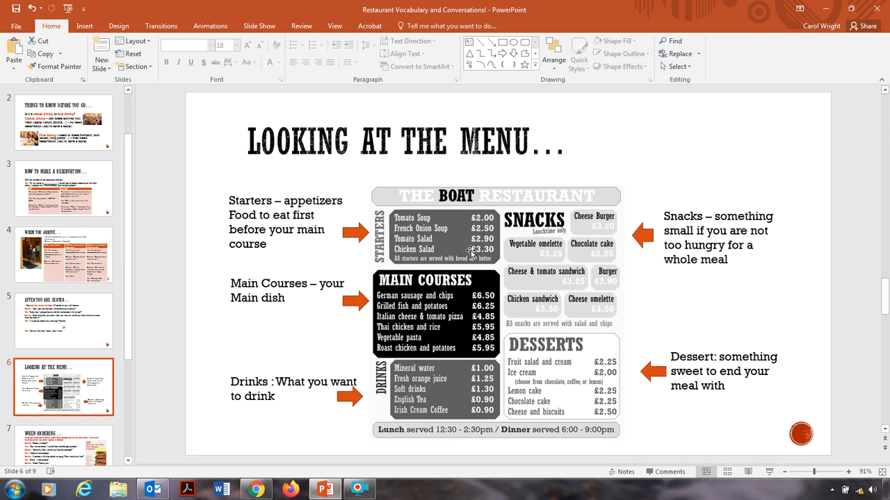
mouse_move(367, 285)
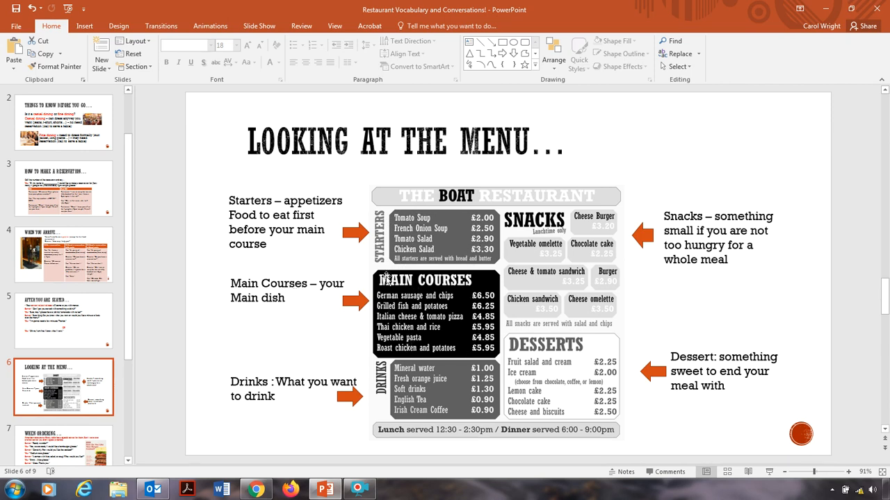
left_click(493, 306)
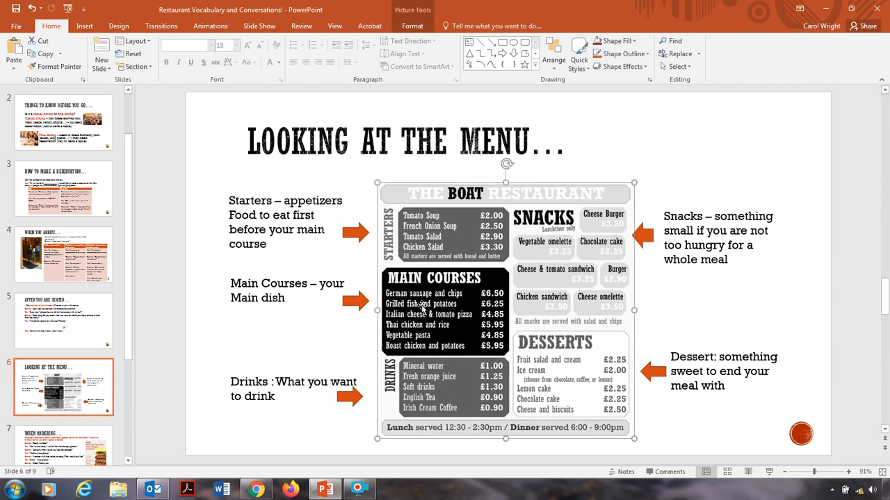
mouse_move(344, 405)
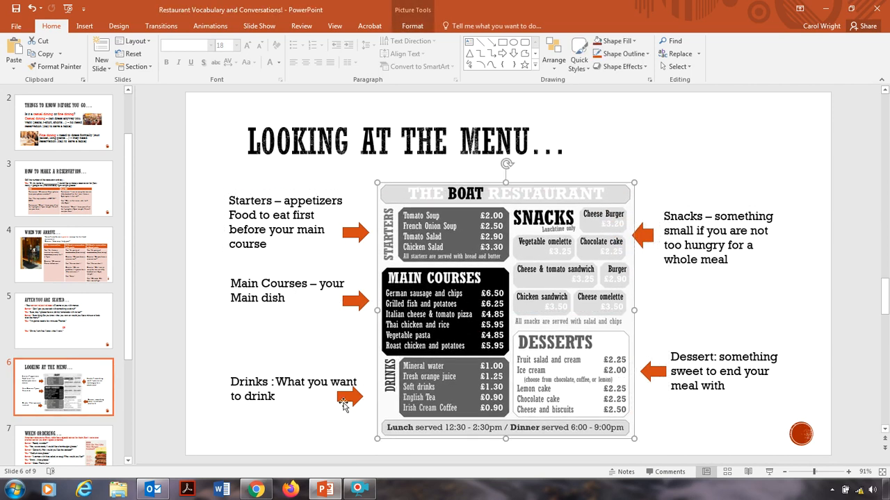
mouse_move(445, 376)
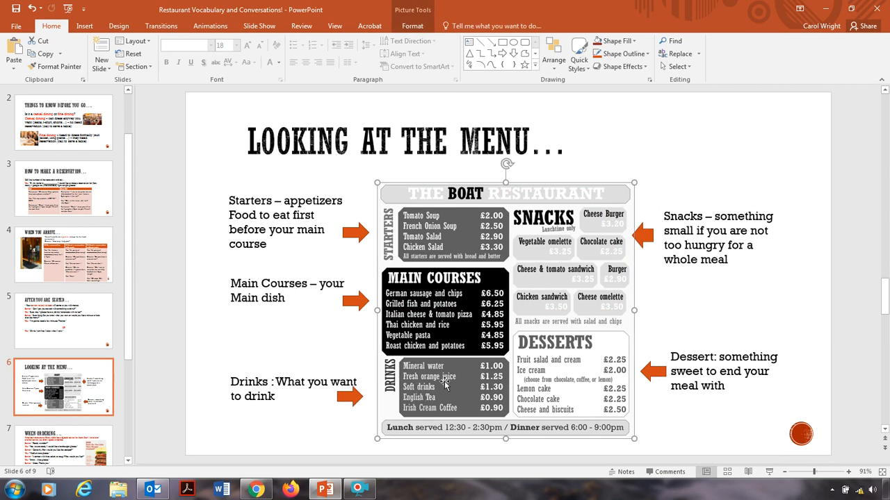
mouse_move(552, 314)
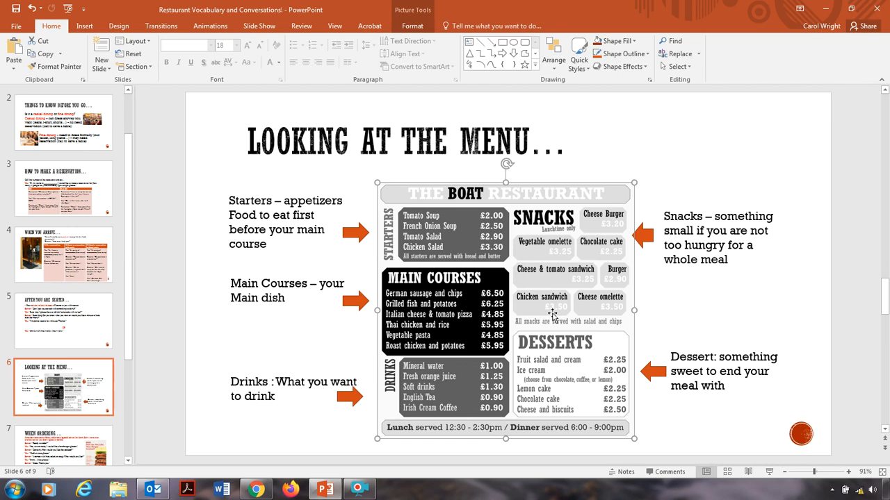
mouse_move(606, 223)
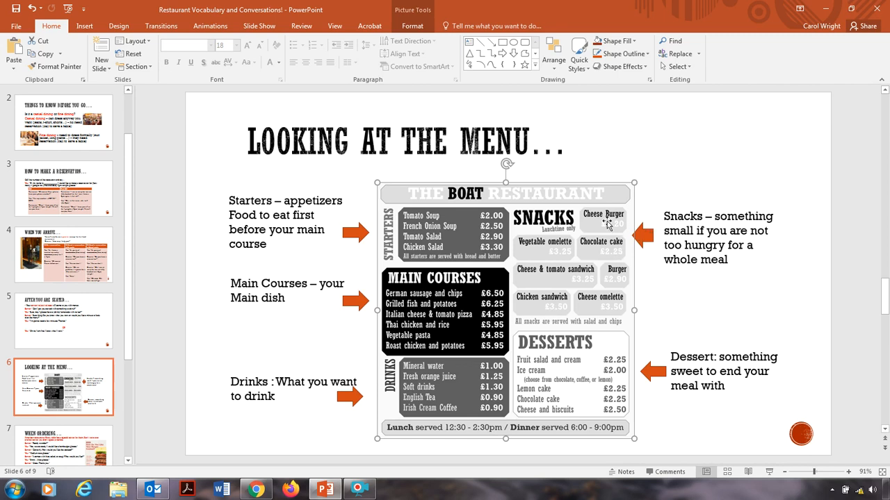
mouse_move(670, 337)
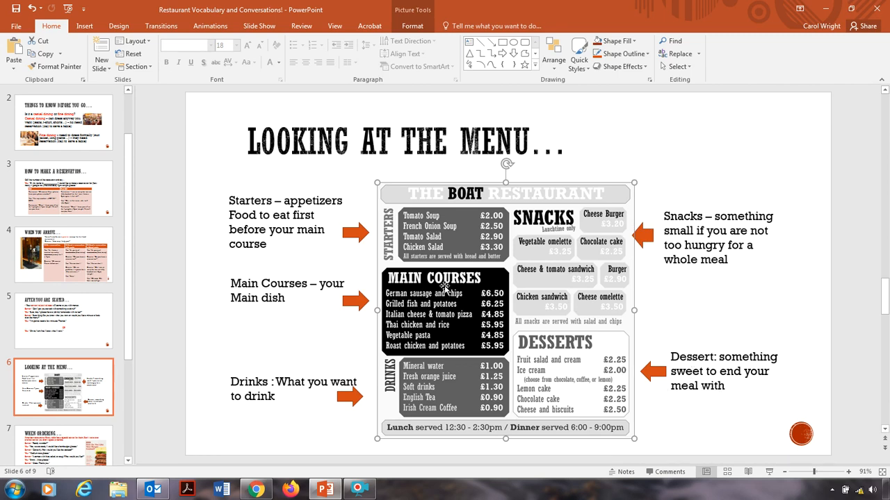
mouse_move(556, 401)
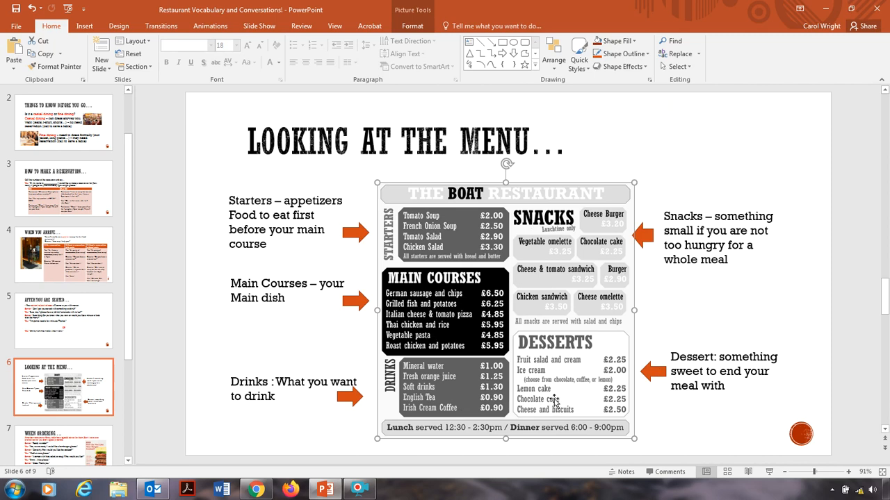
mouse_move(375, 233)
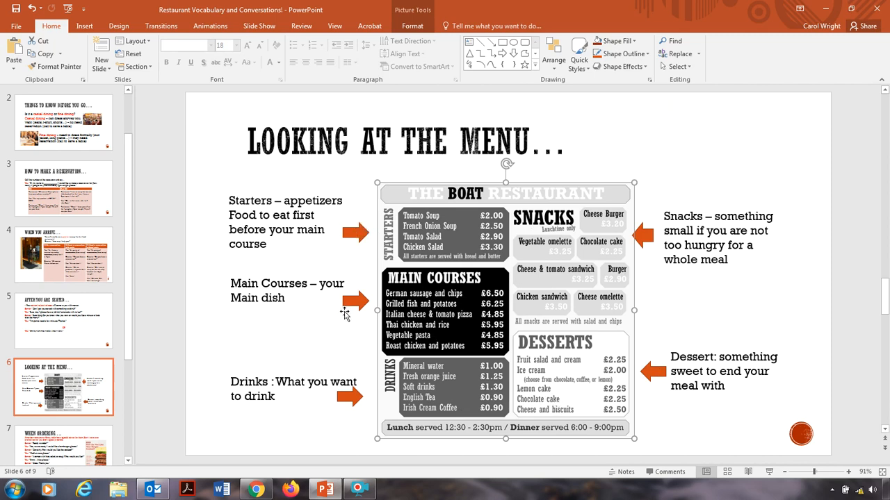
mouse_move(560, 262)
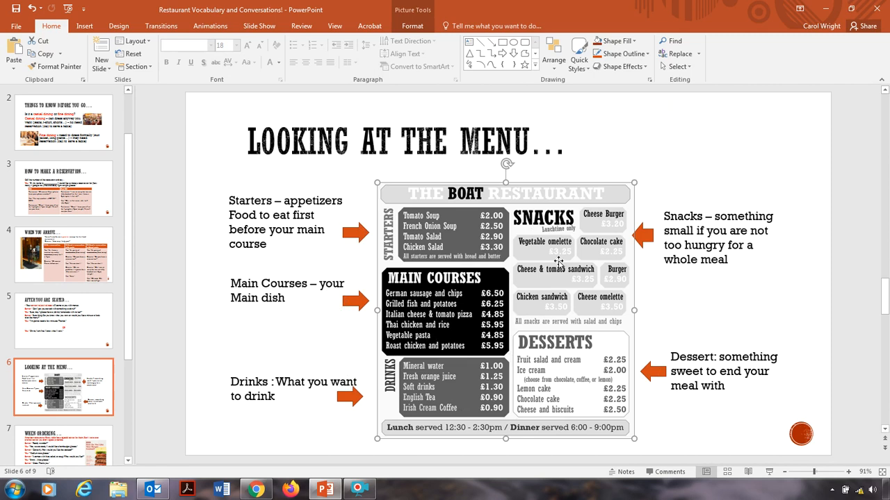
mouse_move(105, 436)
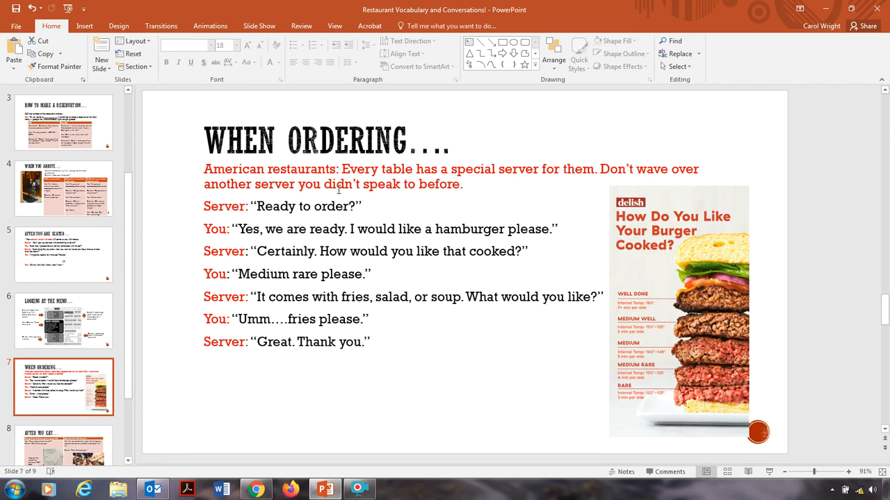
mouse_move(370, 188)
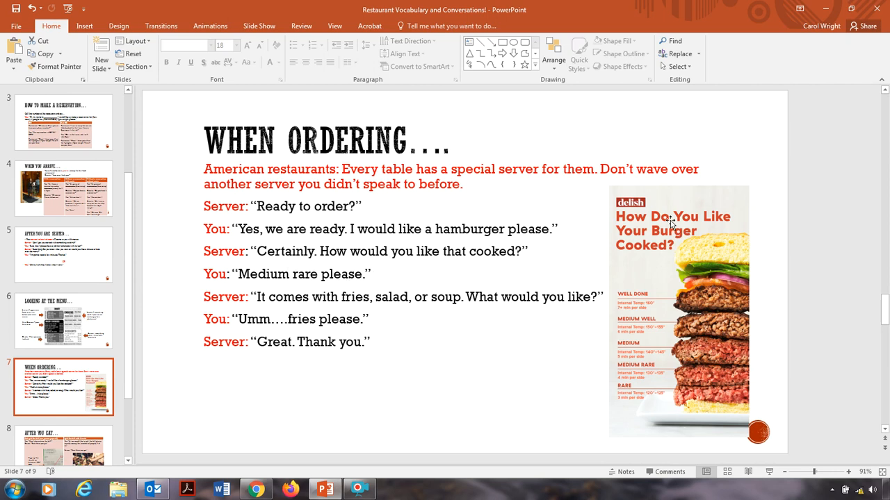
mouse_move(789, 346)
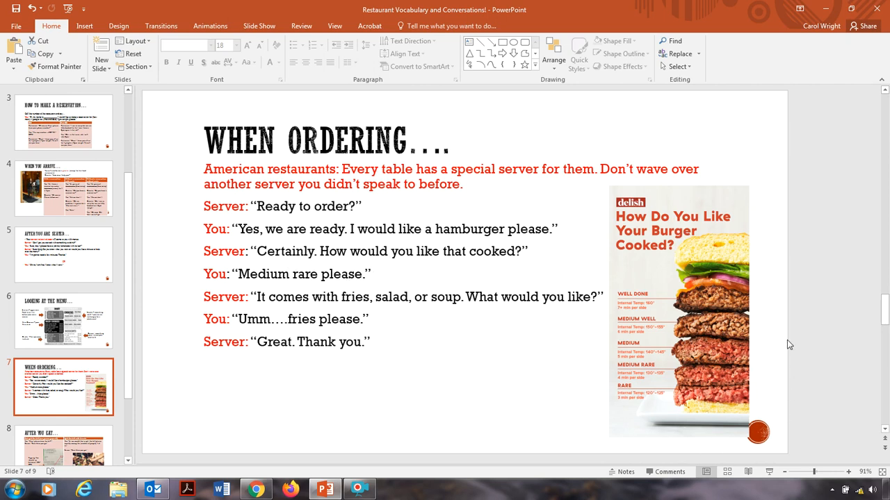
mouse_move(774, 437)
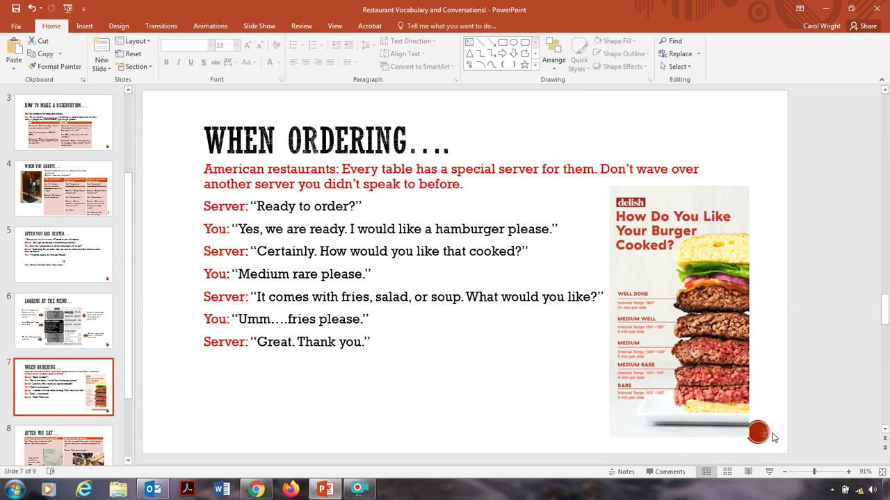
mouse_move(662, 391)
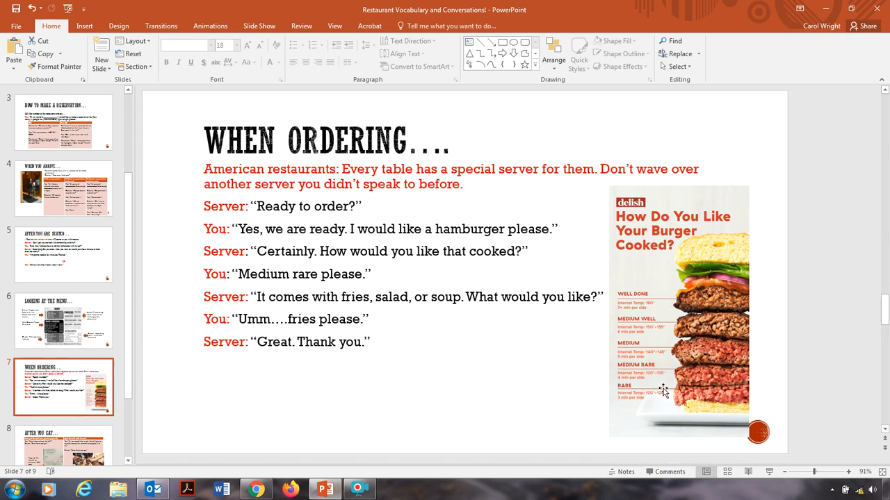
mouse_move(668, 396)
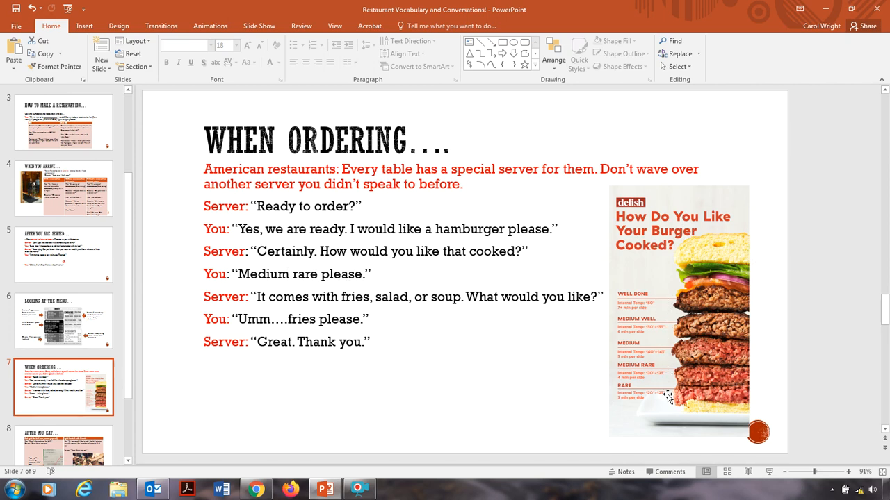
mouse_move(683, 399)
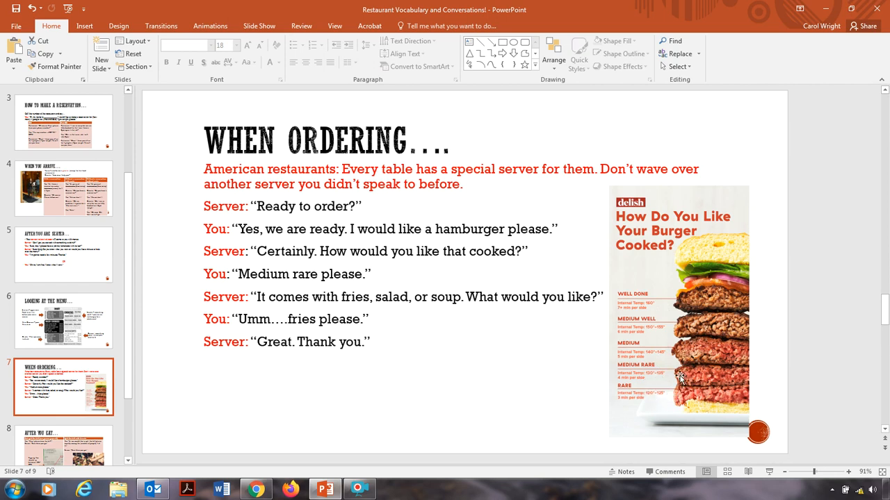
mouse_move(659, 329)
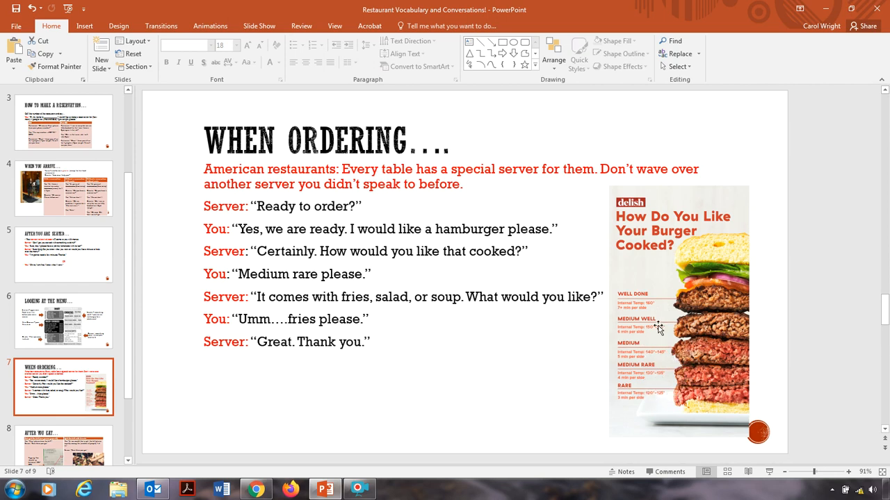
mouse_move(712, 301)
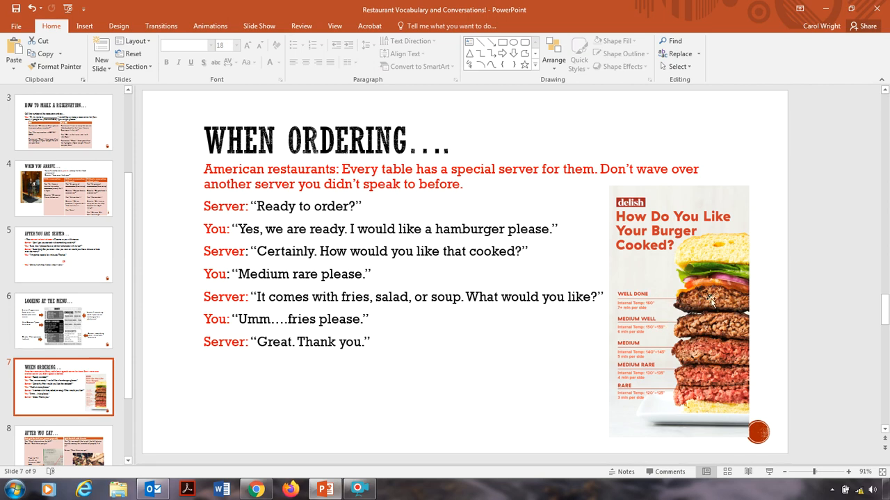
mouse_move(587, 291)
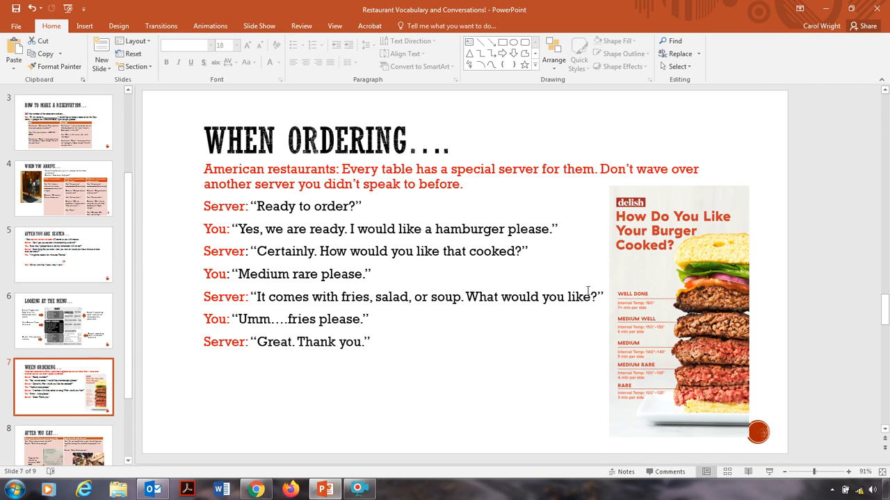
mouse_move(361, 280)
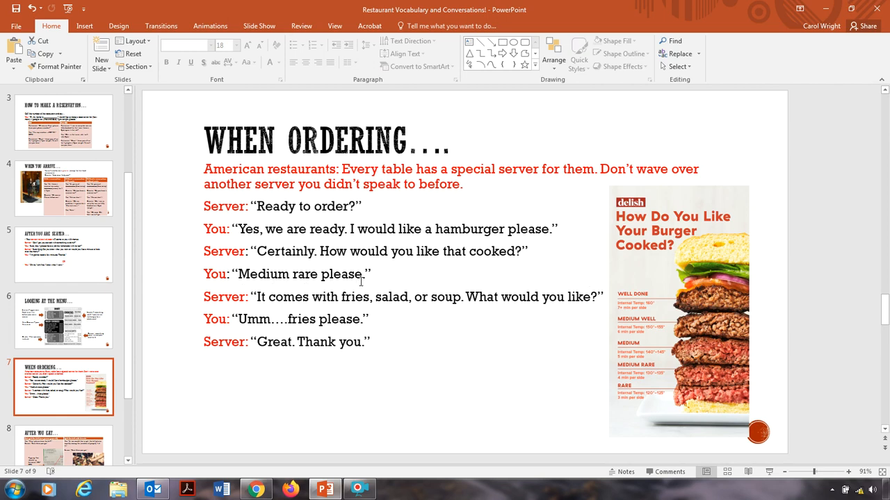
mouse_move(354, 307)
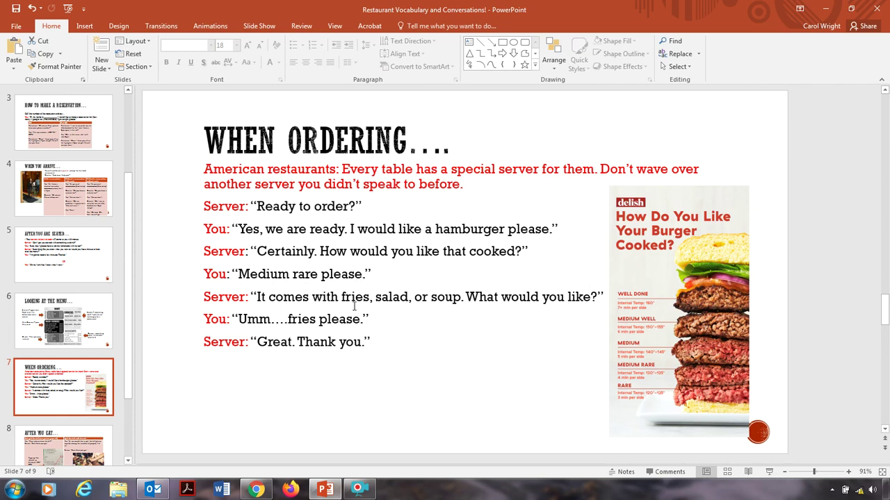
mouse_move(484, 311)
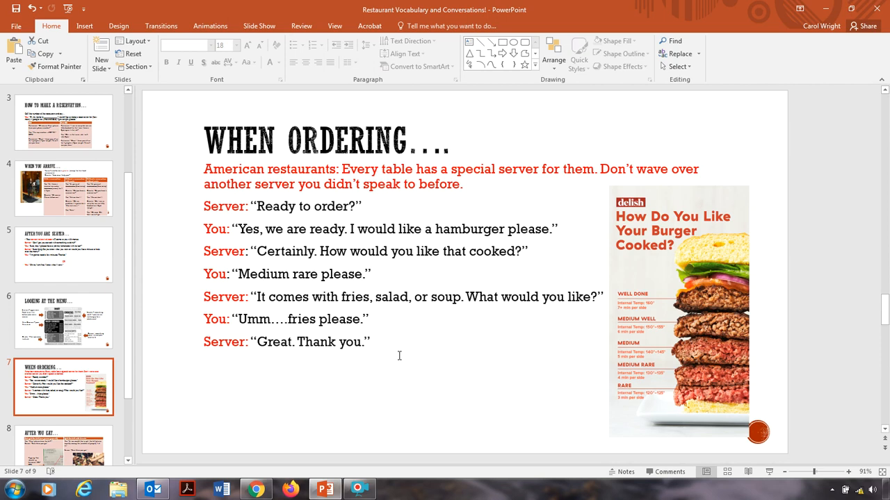
Step: Move to slide 8, After You Eat..., about paying the bill
left_click(63, 445)
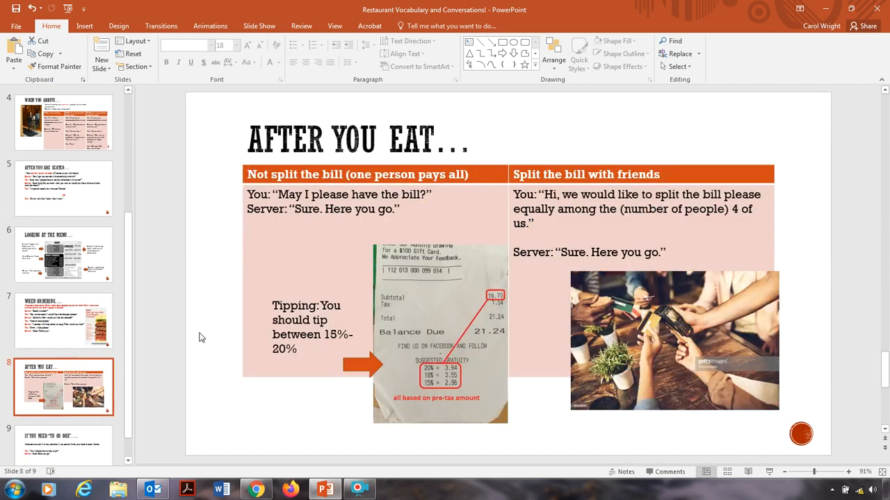
mouse_move(539, 217)
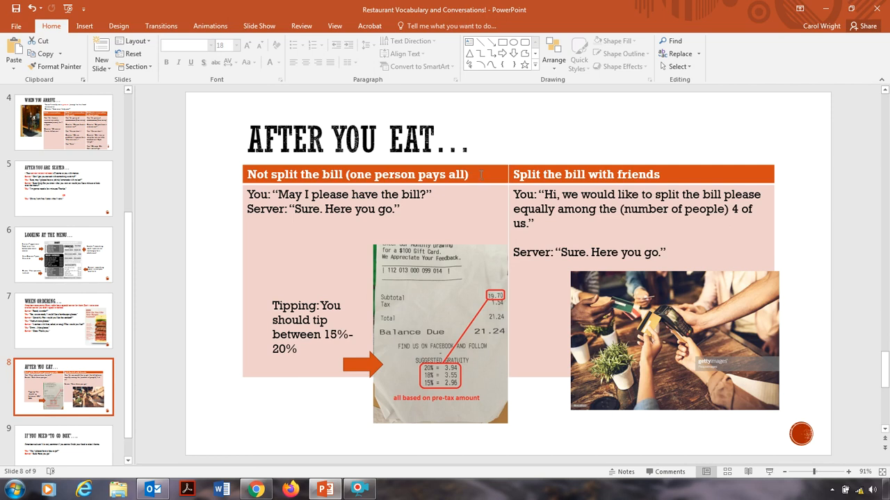
mouse_move(642, 223)
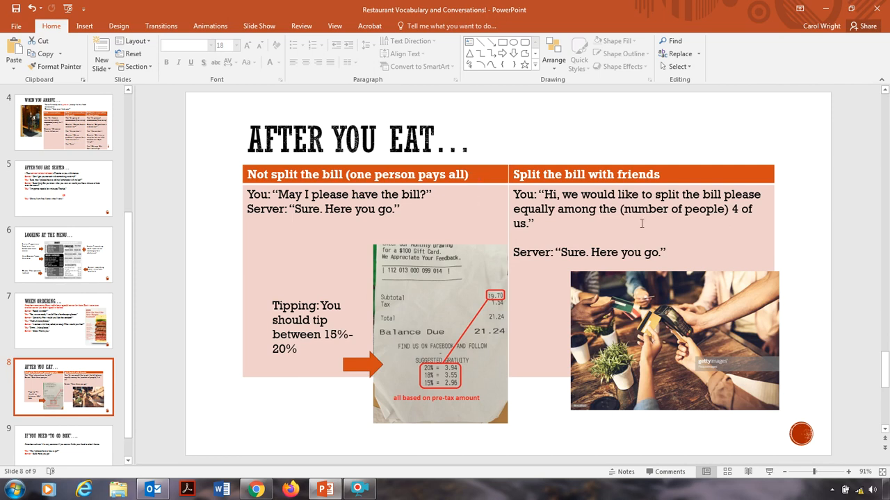
mouse_move(651, 295)
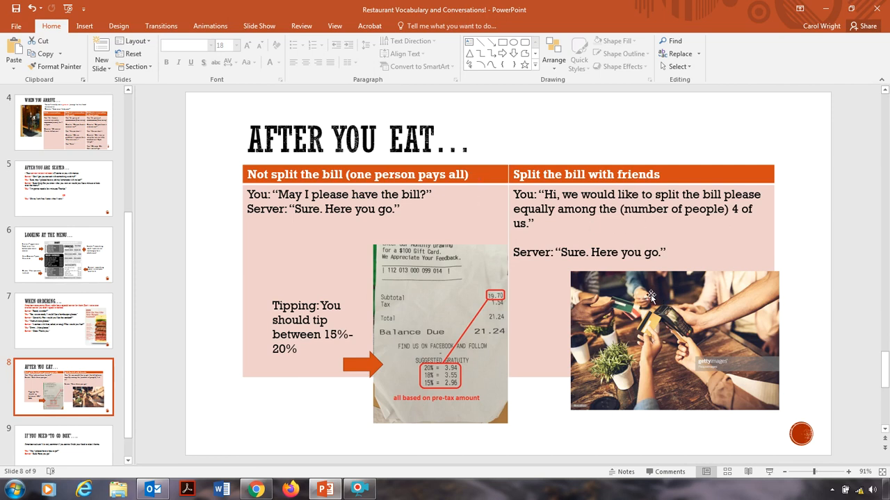
mouse_move(643, 295)
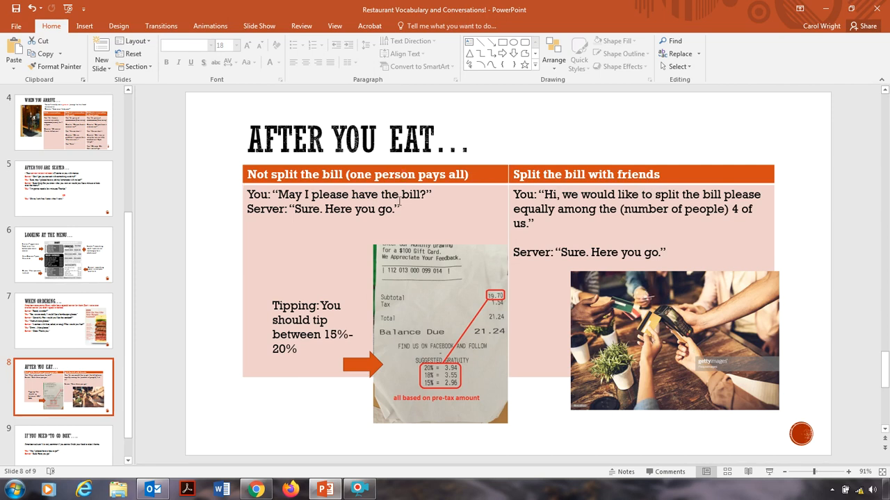
mouse_move(387, 220)
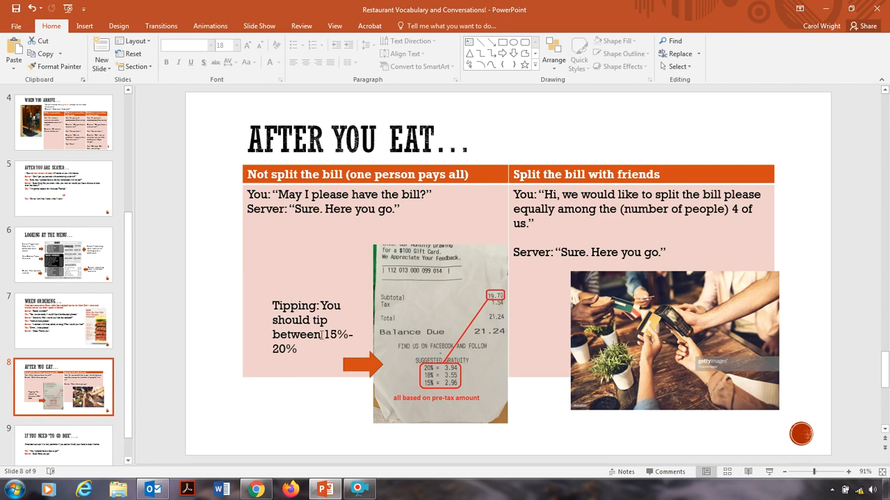
mouse_move(340, 338)
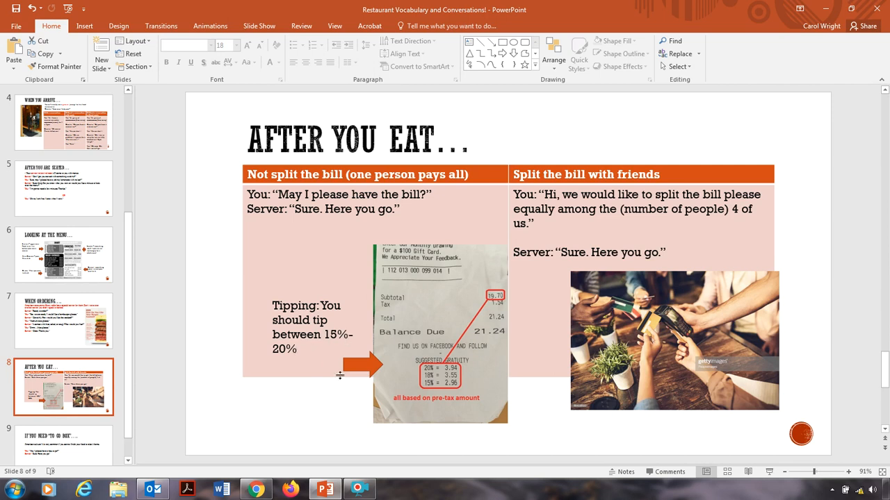
mouse_move(419, 341)
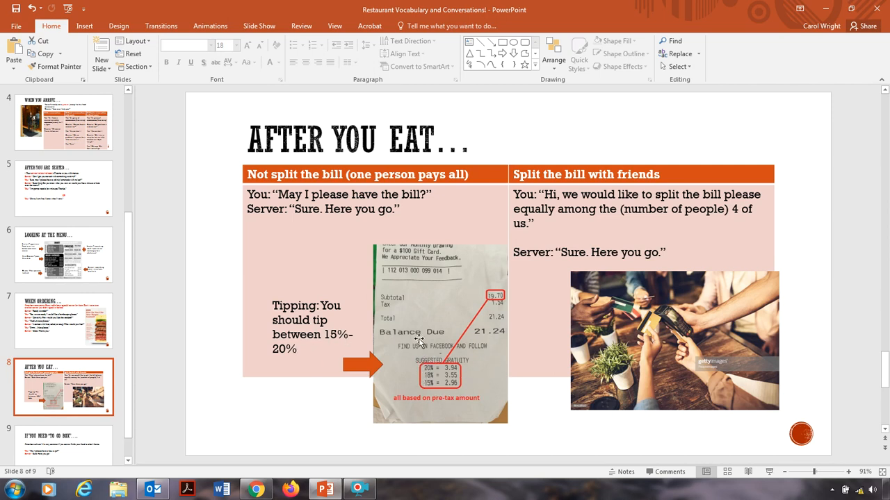
mouse_move(466, 375)
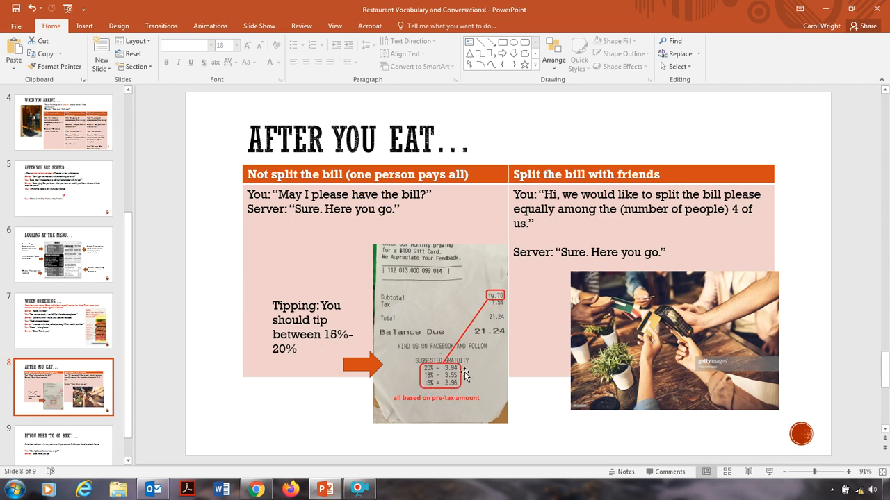
mouse_move(462, 375)
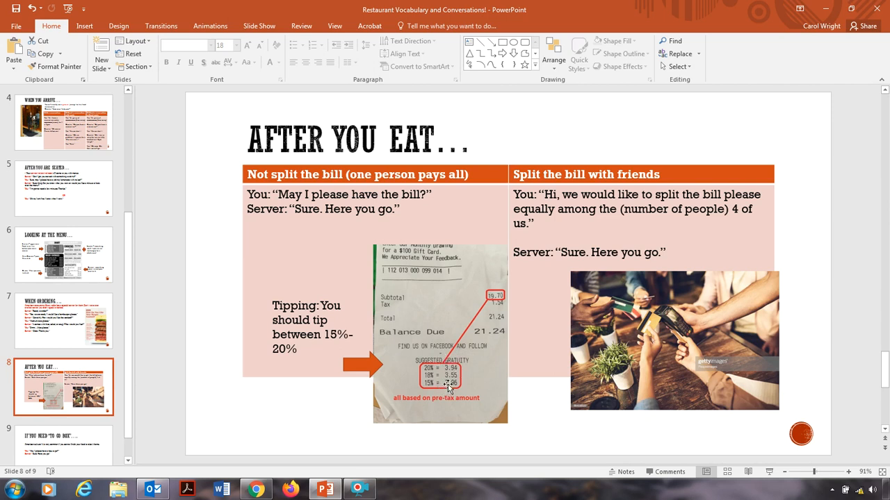
mouse_move(425, 396)
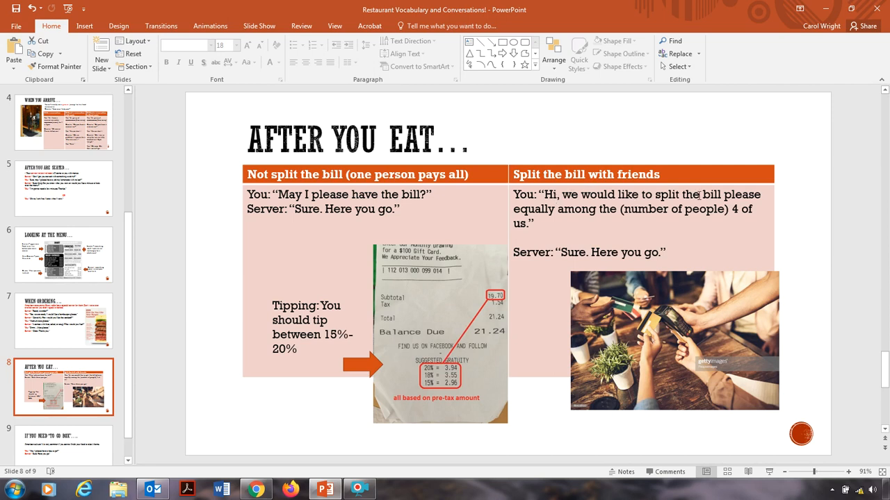
mouse_move(612, 216)
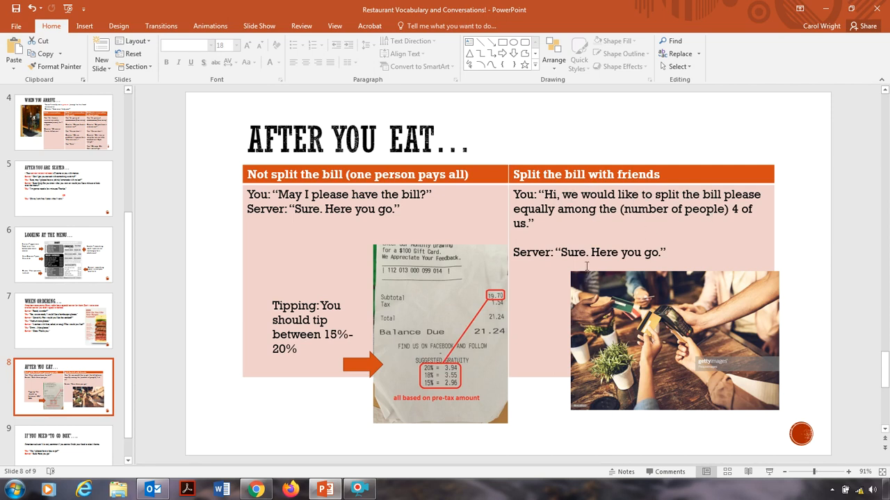
mouse_move(636, 326)
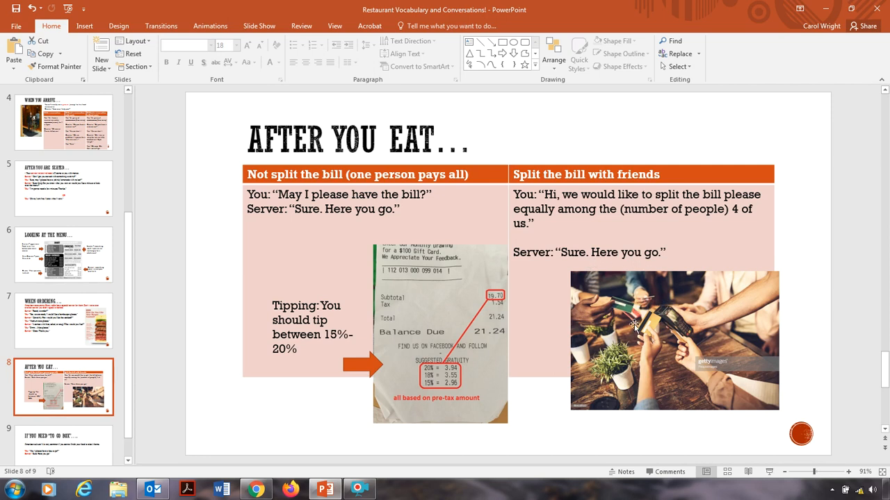
mouse_move(618, 314)
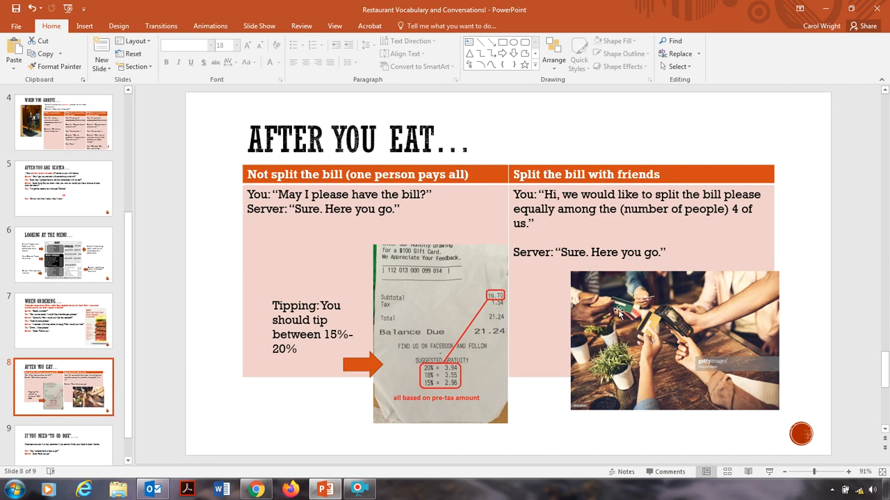
mouse_move(654, 337)
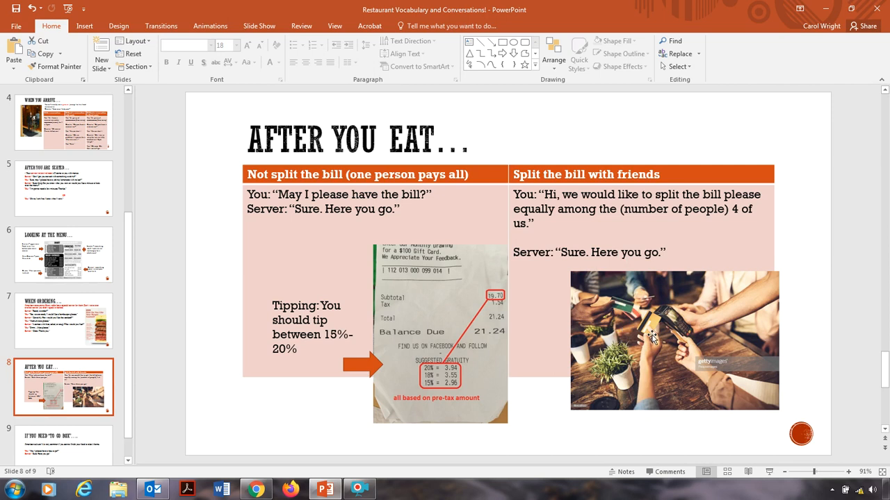
mouse_move(632, 302)
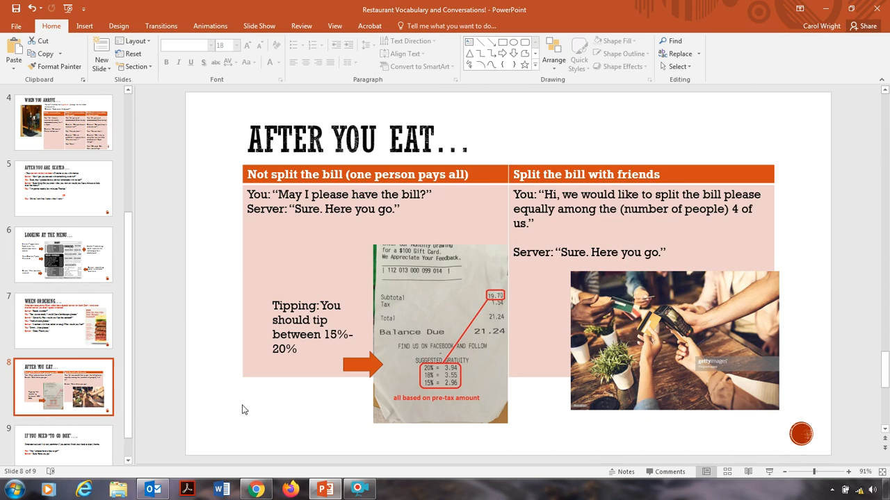
mouse_move(272, 376)
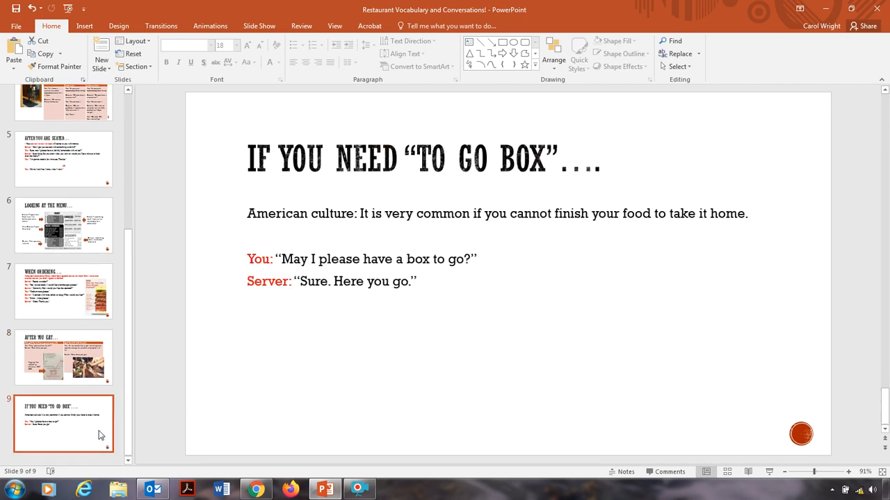
mouse_move(506, 308)
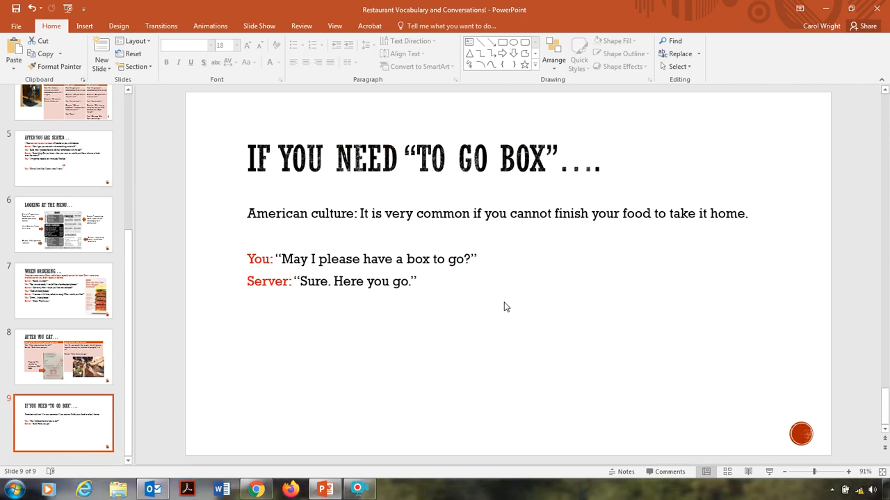
mouse_move(506, 307)
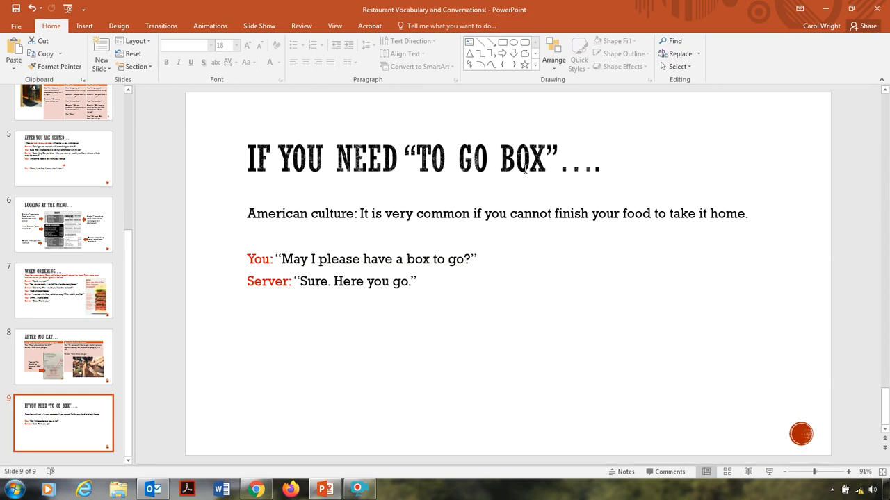
mouse_move(463, 236)
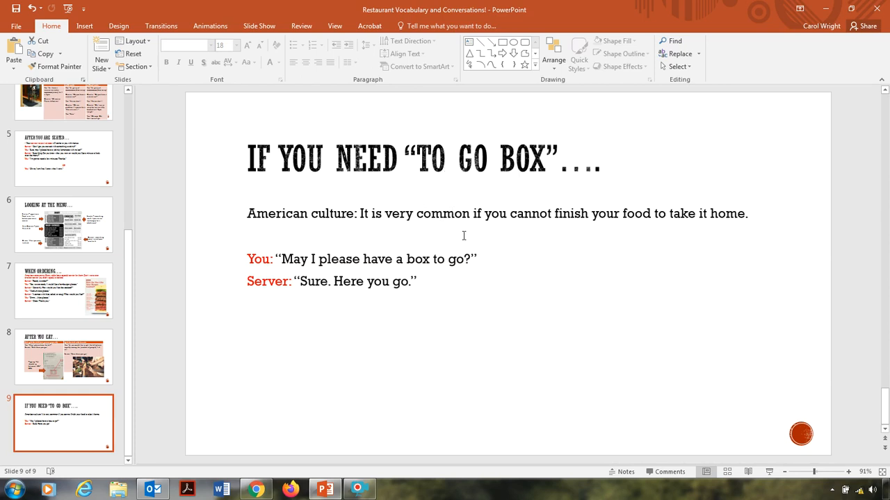
mouse_move(429, 269)
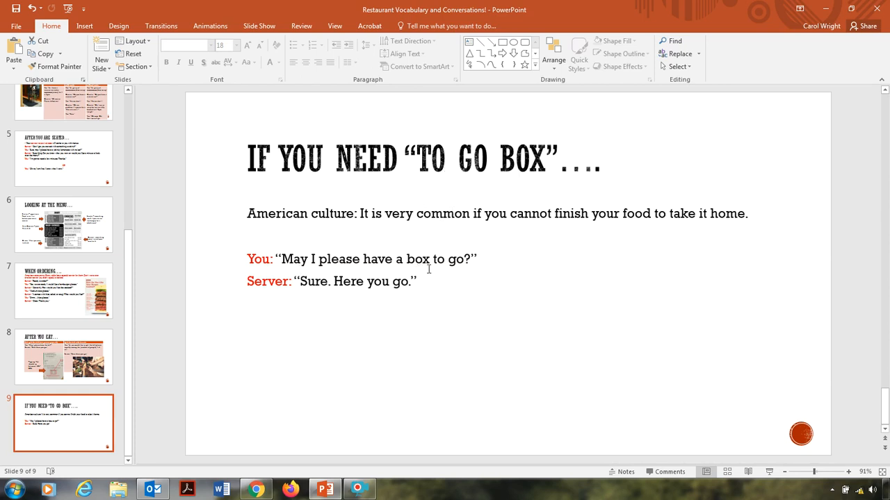
mouse_move(313, 318)
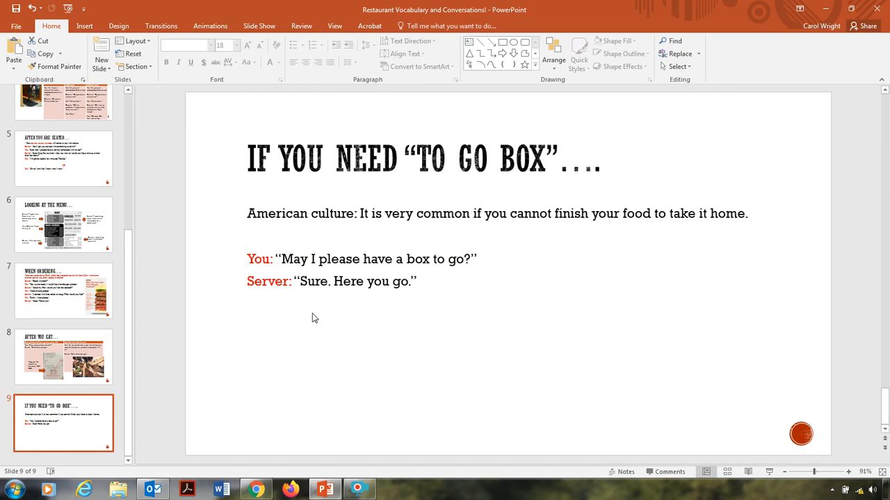
mouse_move(410, 308)
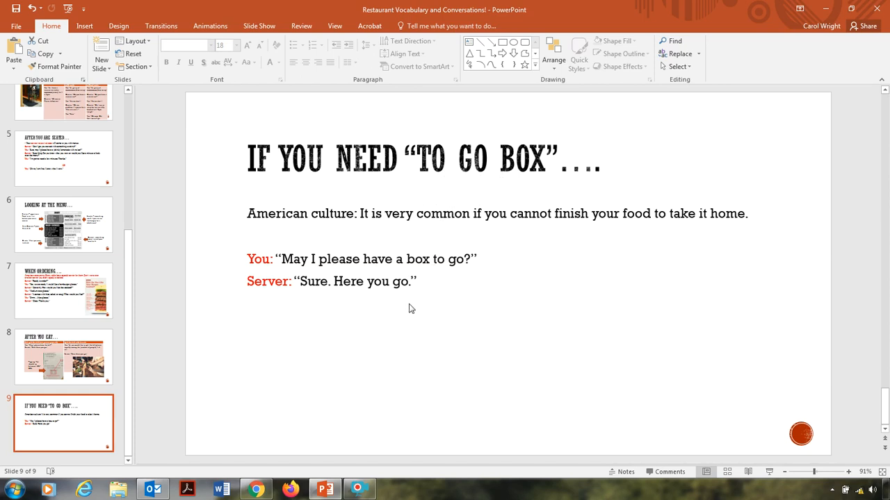
mouse_move(360, 308)
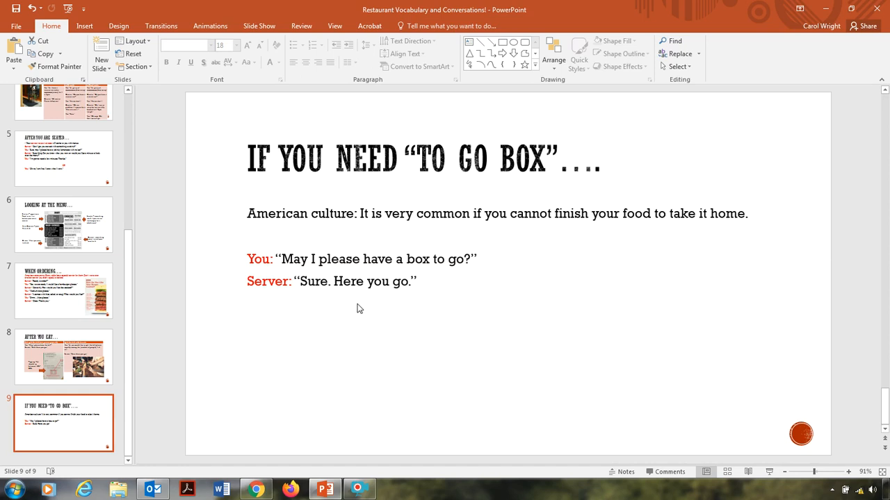
Step: Return to slide 1, the Restaurant Vocabulary and Conversations! title slide
scroll("up", 3)
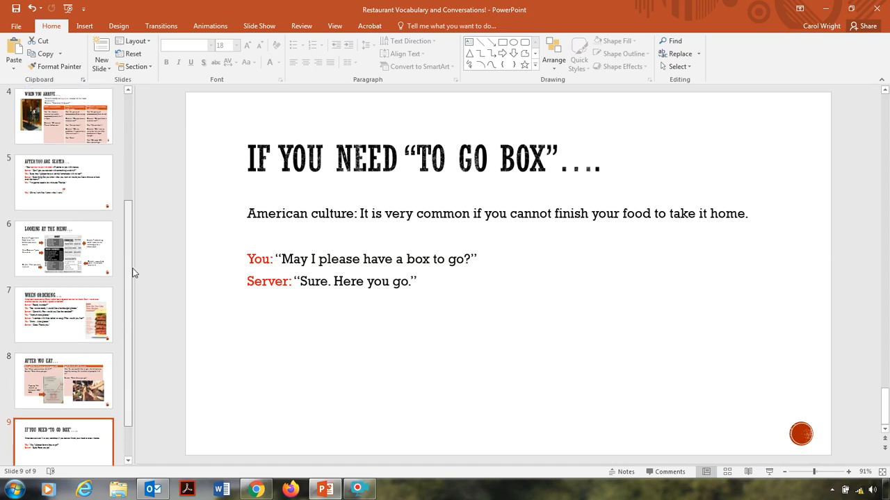
left_click(63, 121)
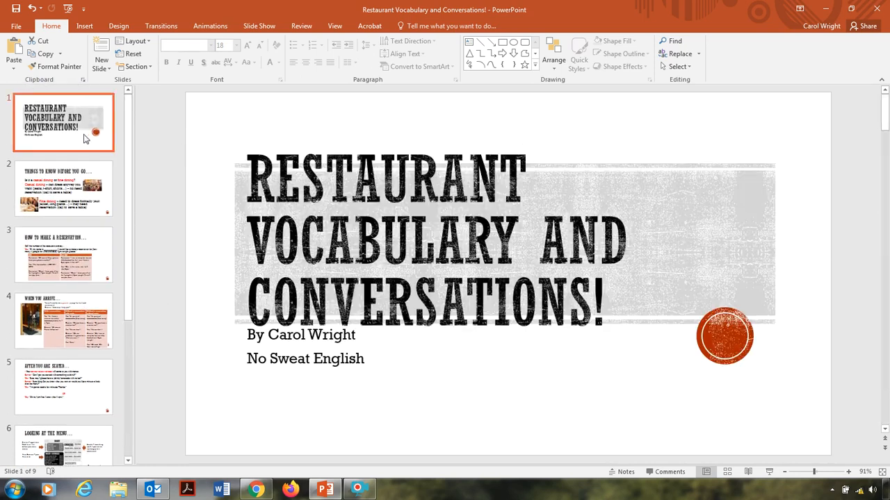